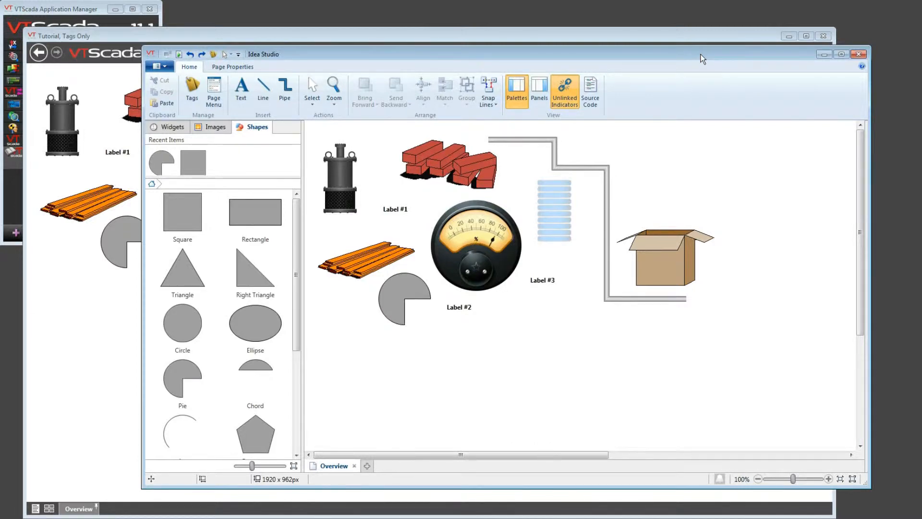
pyautogui.moveTo(465, 174)
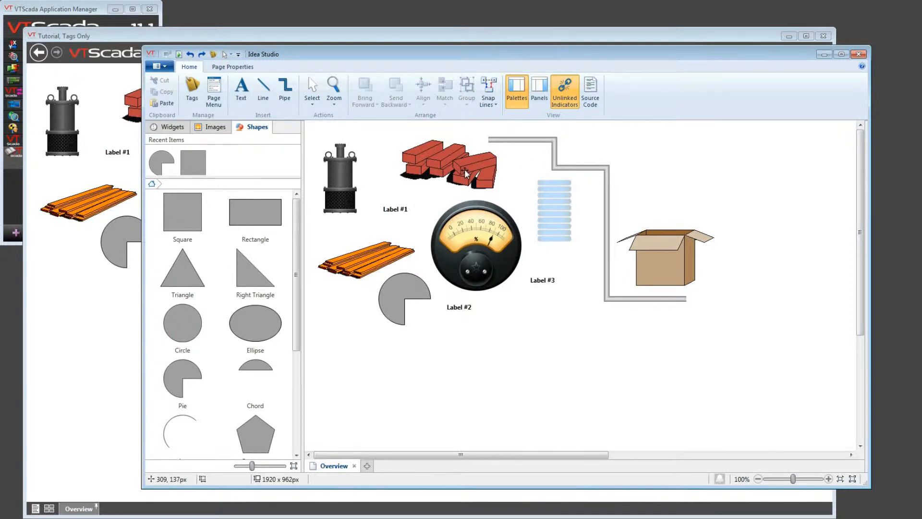
# Practise selecting: bricks image, bricks plus cardboard box, then marquee the gauge, pie and labels
pyautogui.click(449, 163)
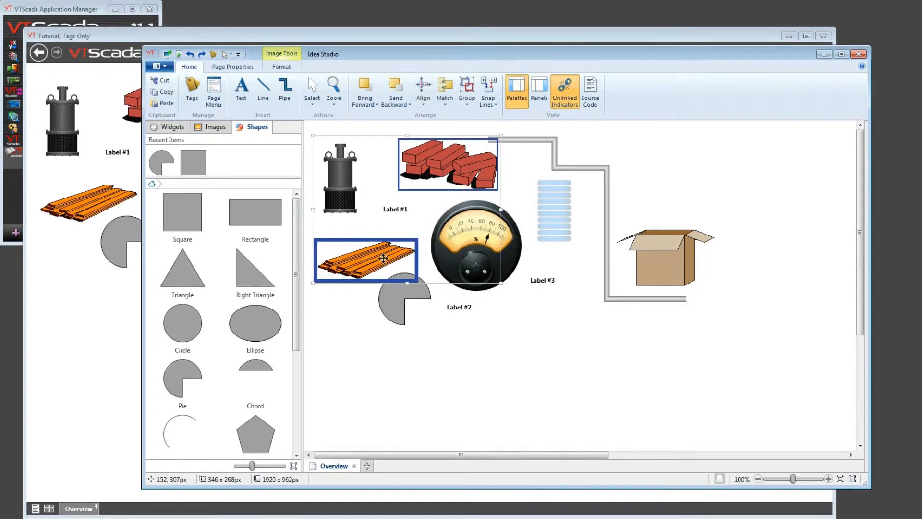
pyautogui.click(664, 260)
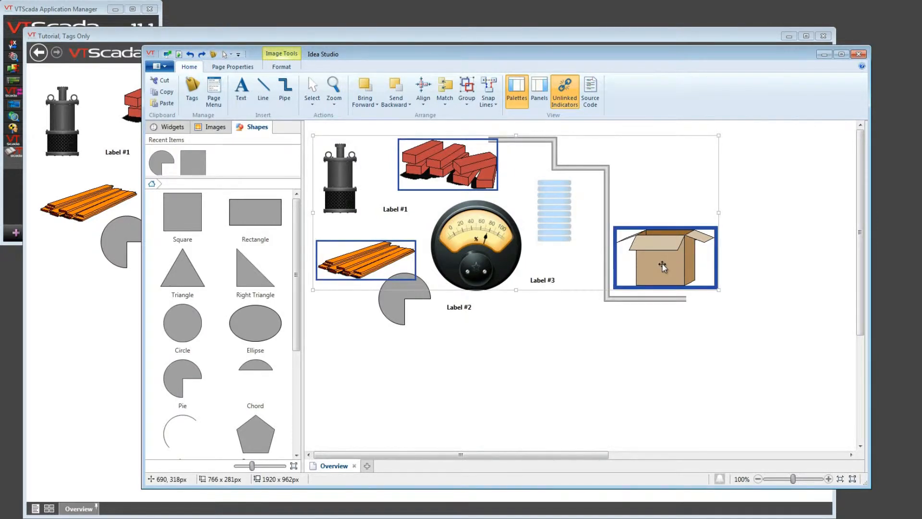
pyautogui.moveTo(663, 268)
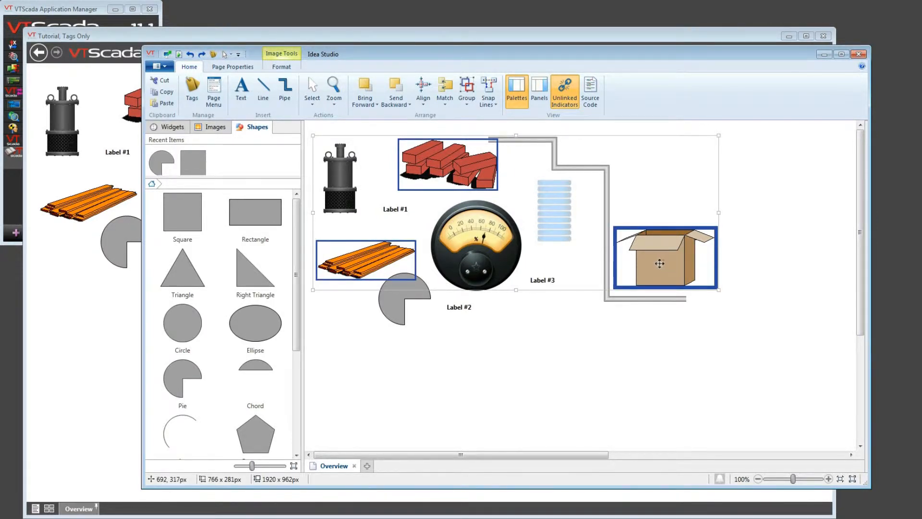
pyautogui.moveTo(365, 258); pyautogui.dragTo(357, 257)
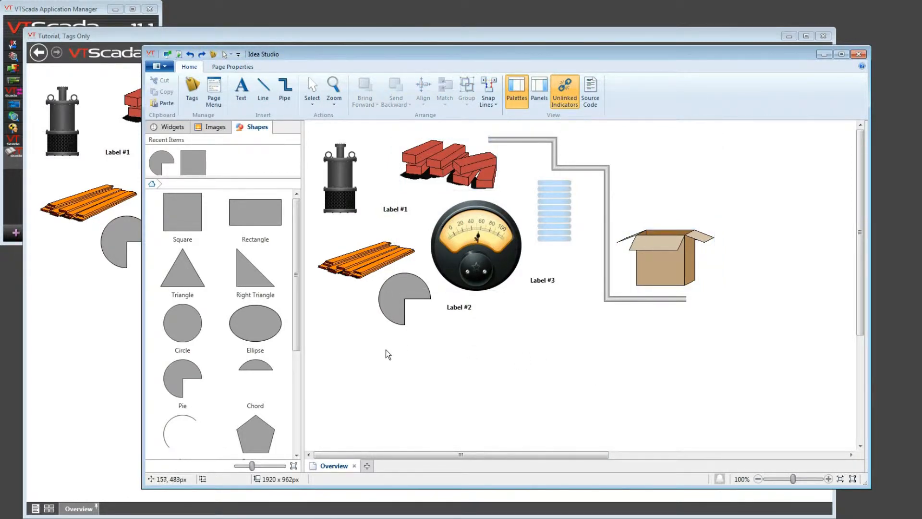
pyautogui.moveTo(372, 359)
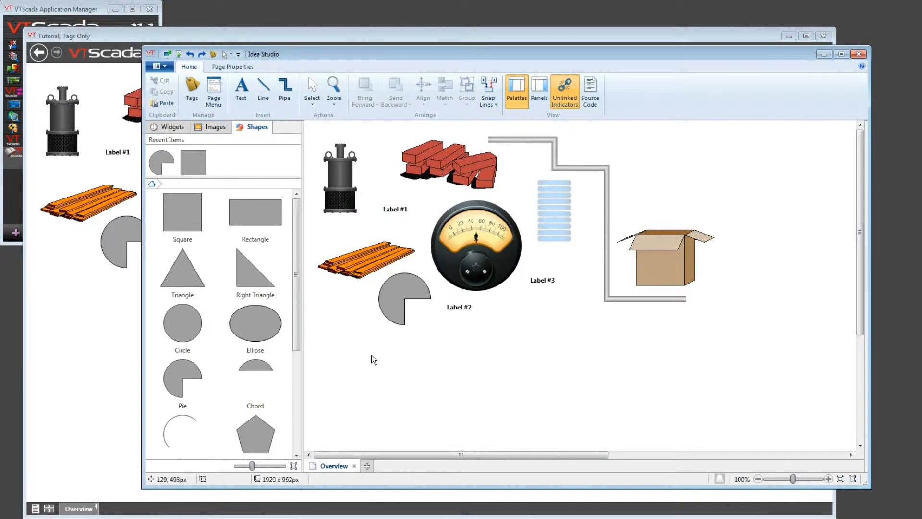
pyautogui.click(446, 164)
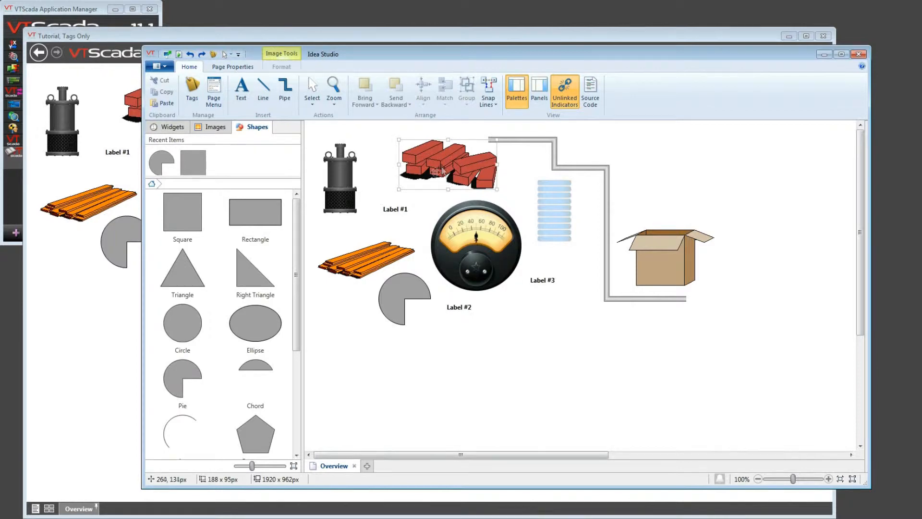
pyautogui.click(365, 260)
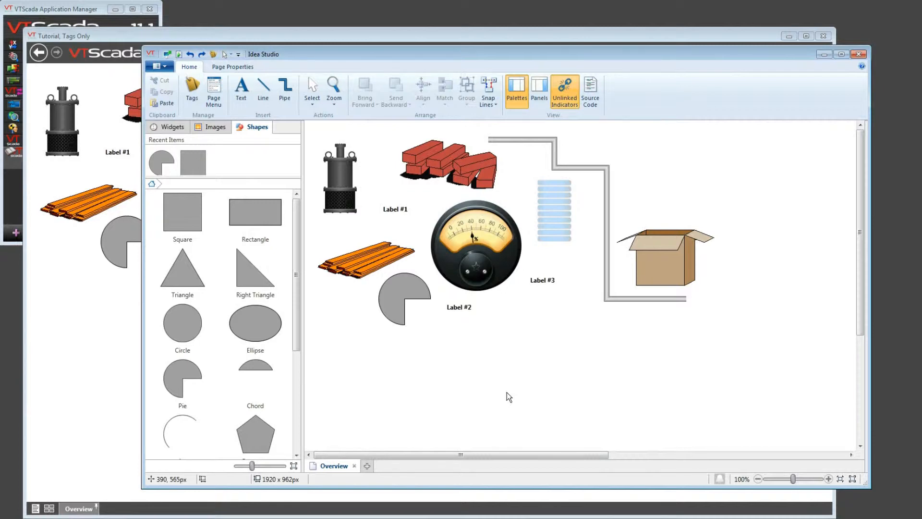
pyautogui.moveTo(375, 370)
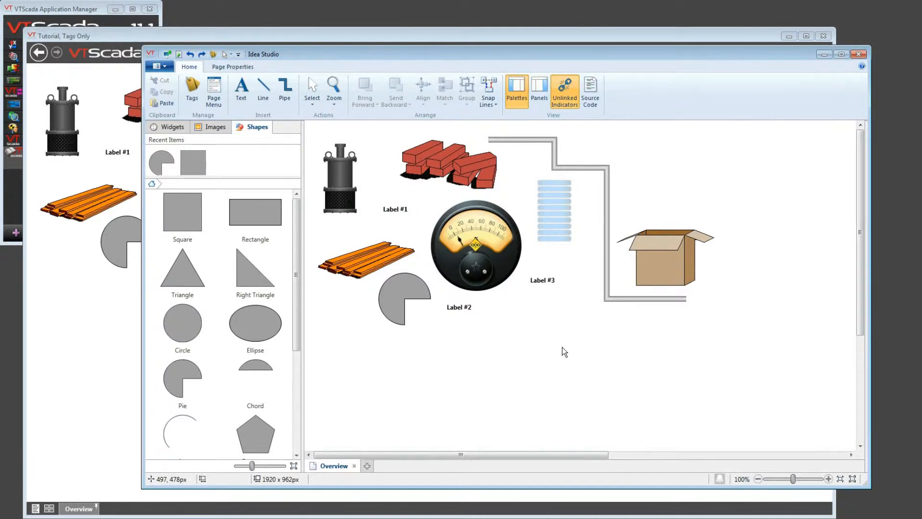
pyautogui.moveTo(575, 344)
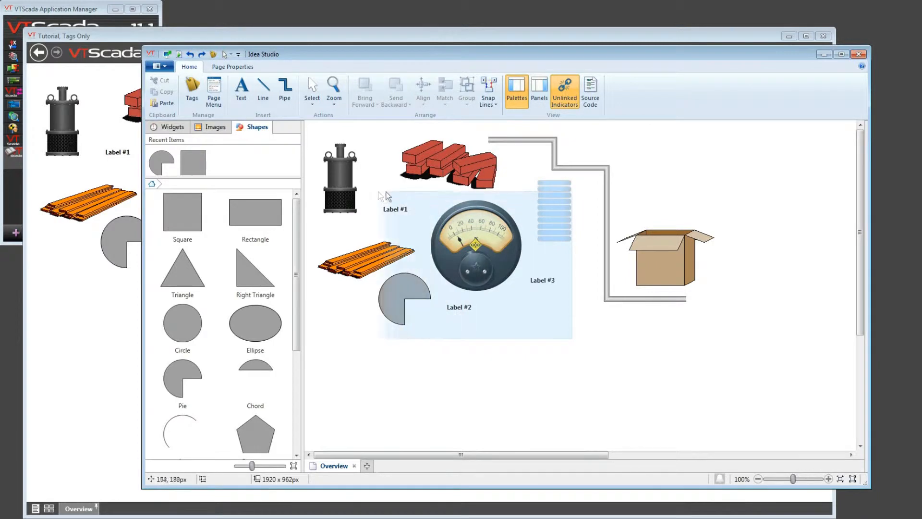
pyautogui.moveTo(370, 197); pyautogui.dragTo(535, 330)
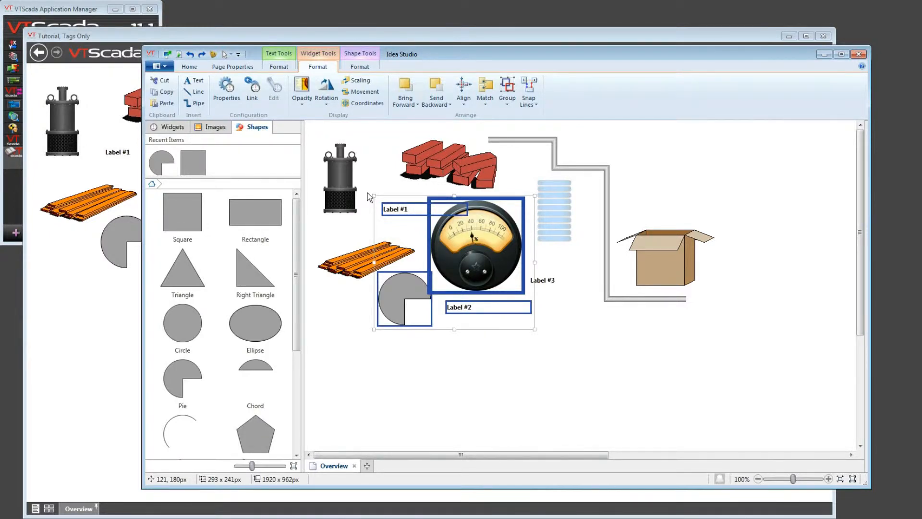
pyautogui.moveTo(473, 238)
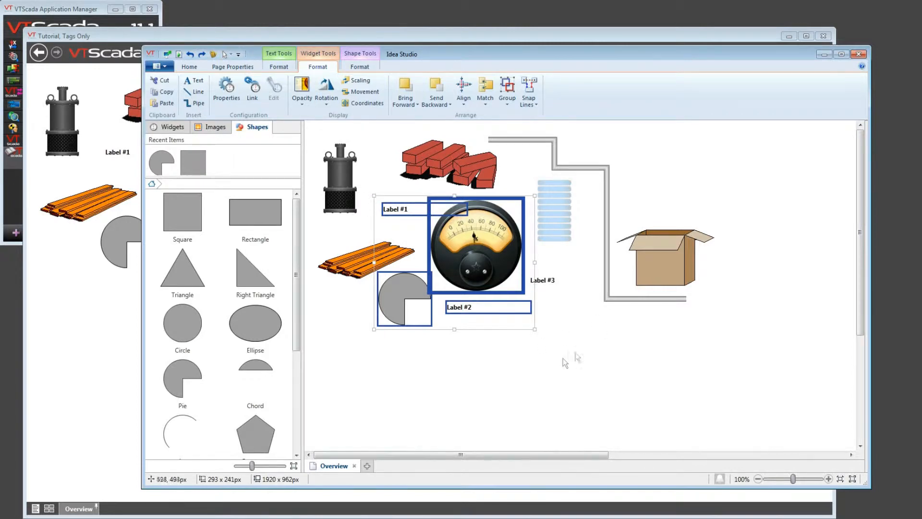
pyautogui.moveTo(578, 355)
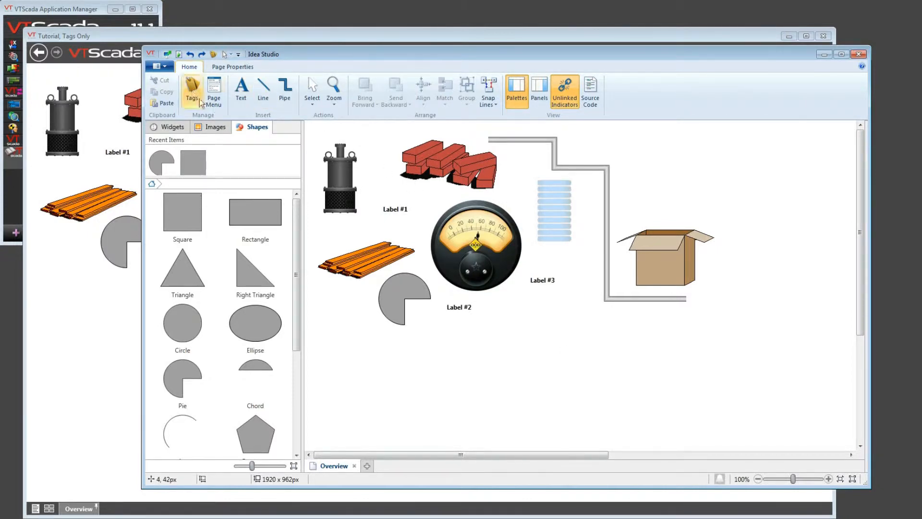
# Select every Text object on the page by type and return to the Home commands
pyautogui.click(311, 92)
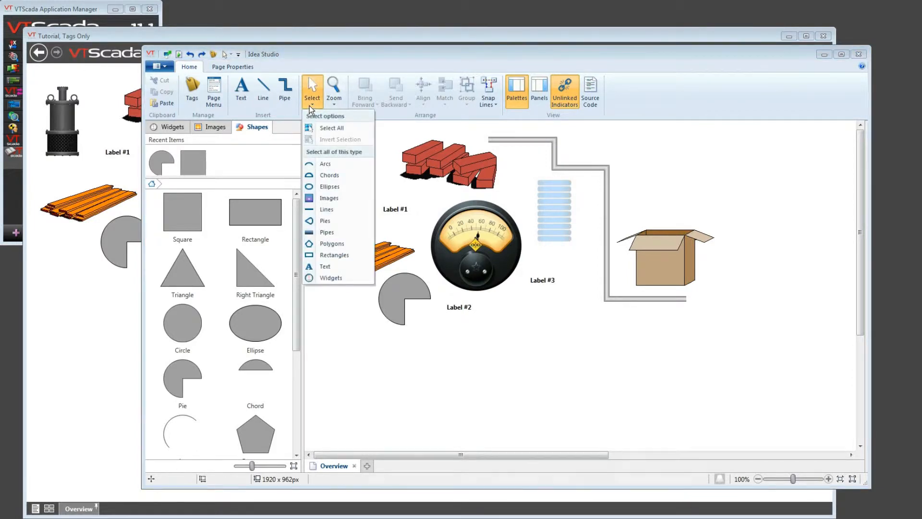
pyautogui.moveTo(332, 128)
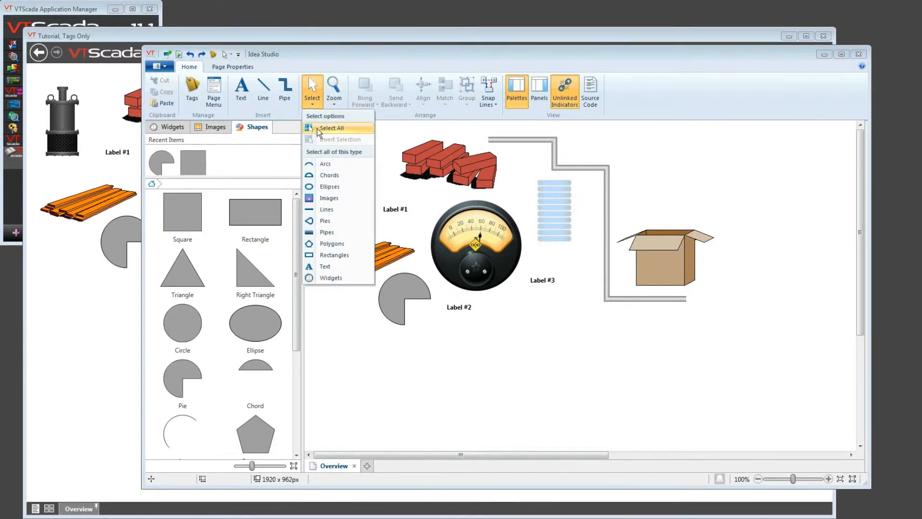
pyautogui.moveTo(330, 186)
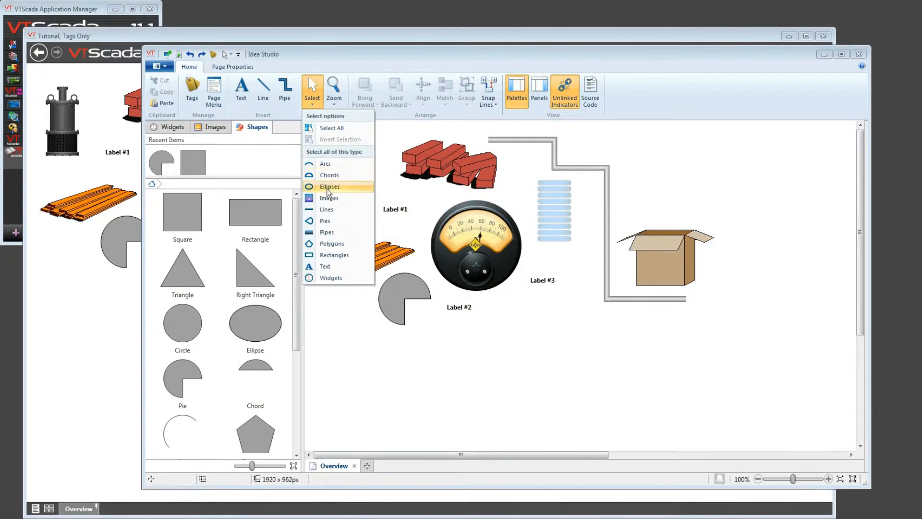
pyautogui.moveTo(329, 198)
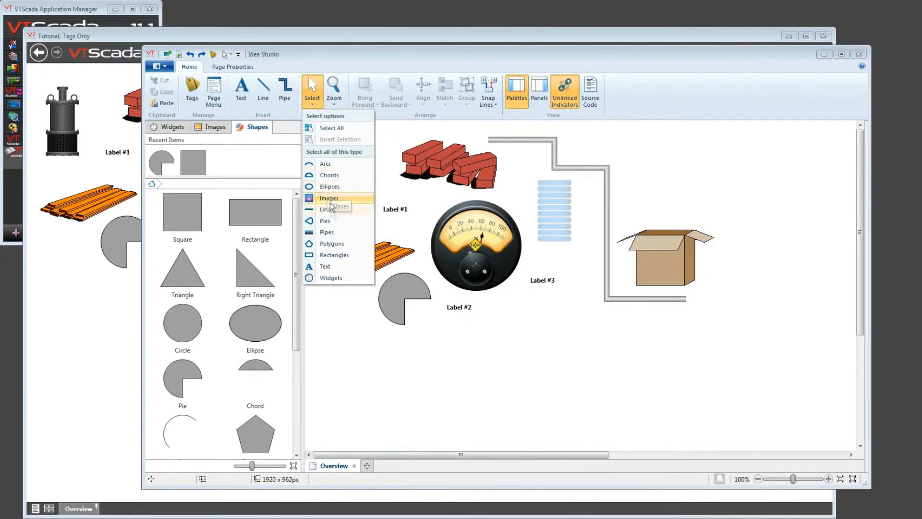
pyautogui.moveTo(325, 266)
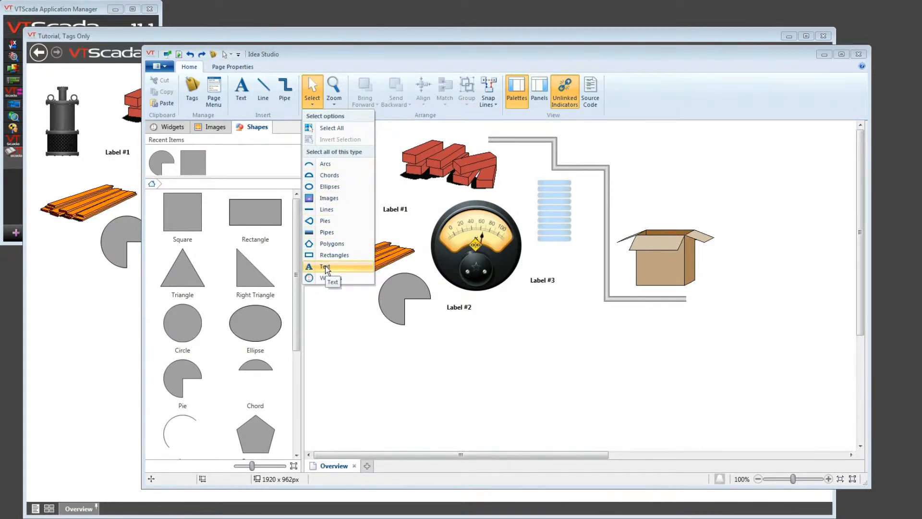
pyautogui.click(326, 266)
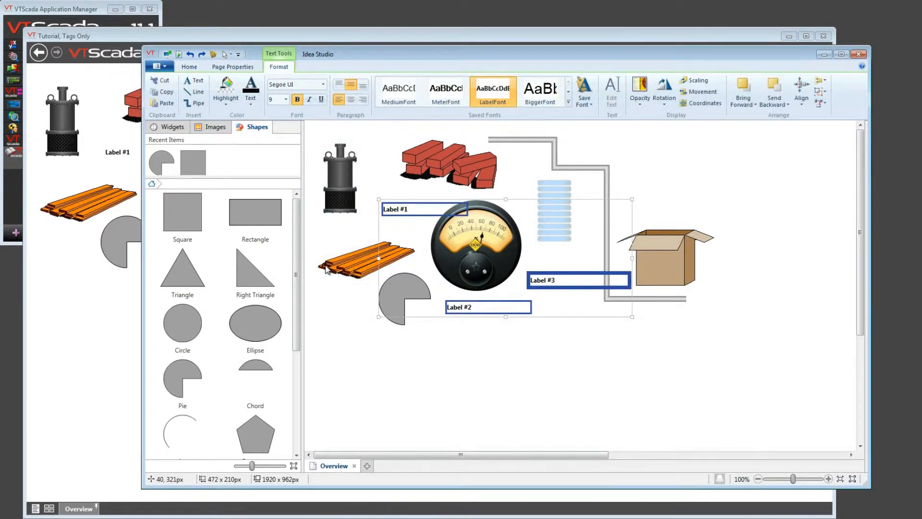
pyautogui.moveTo(329, 268)
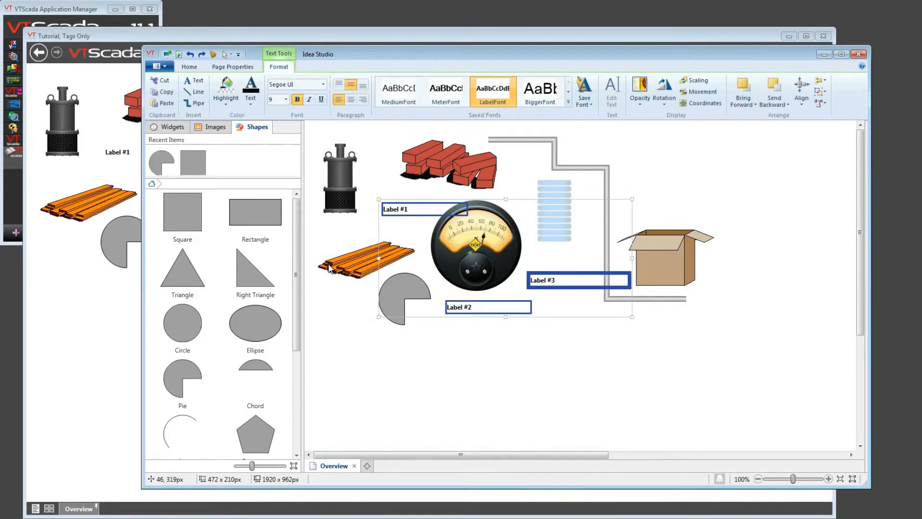
pyautogui.moveTo(330, 268)
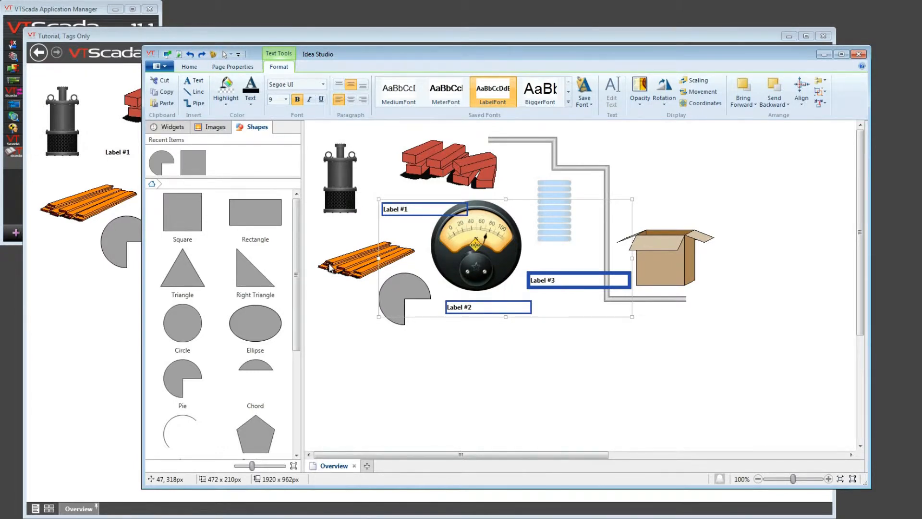
pyautogui.moveTo(387, 251)
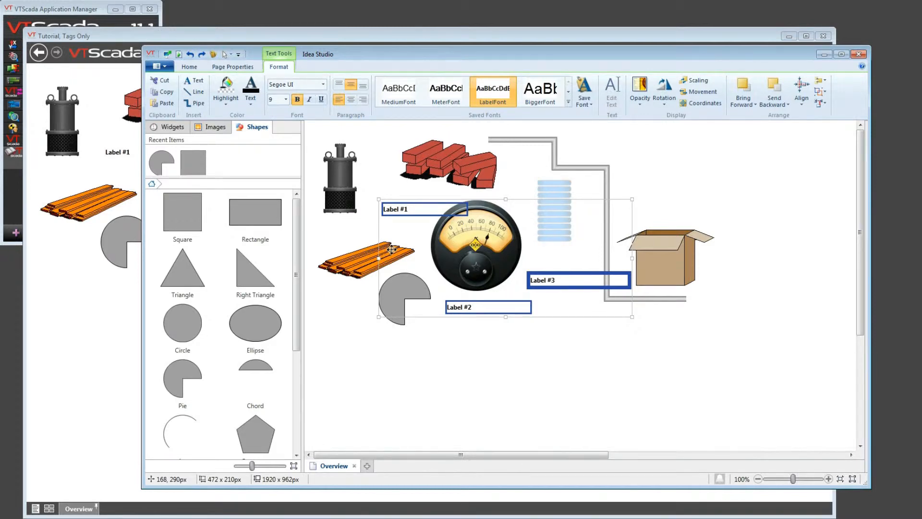
pyautogui.moveTo(405, 123)
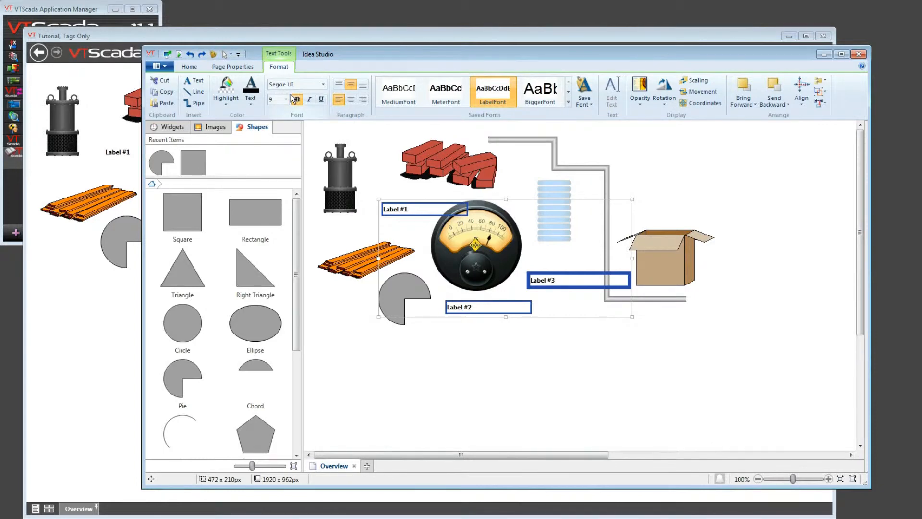
pyautogui.moveTo(277, 99)
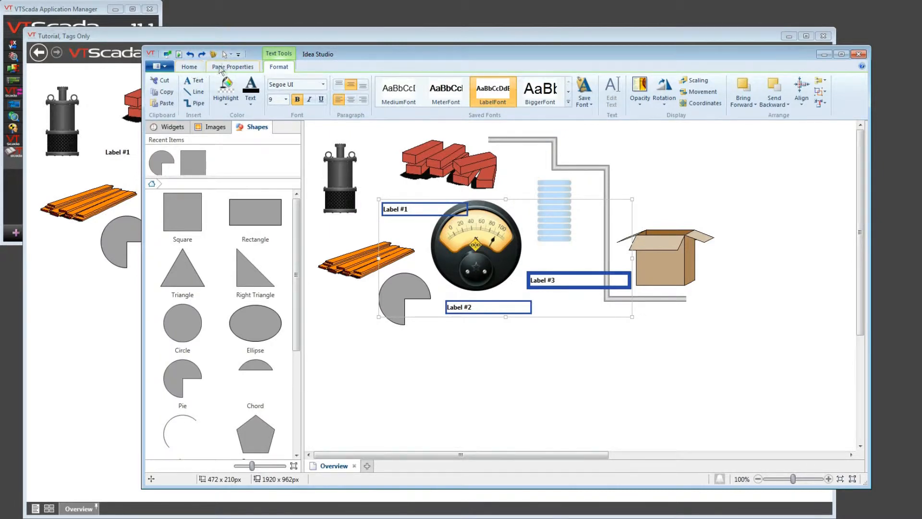
pyautogui.moveTo(227, 54)
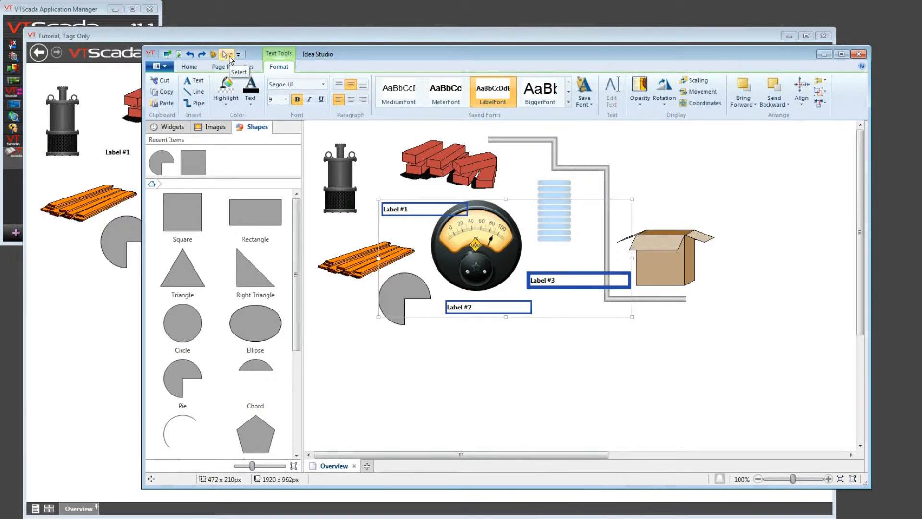
pyautogui.moveTo(202, 70)
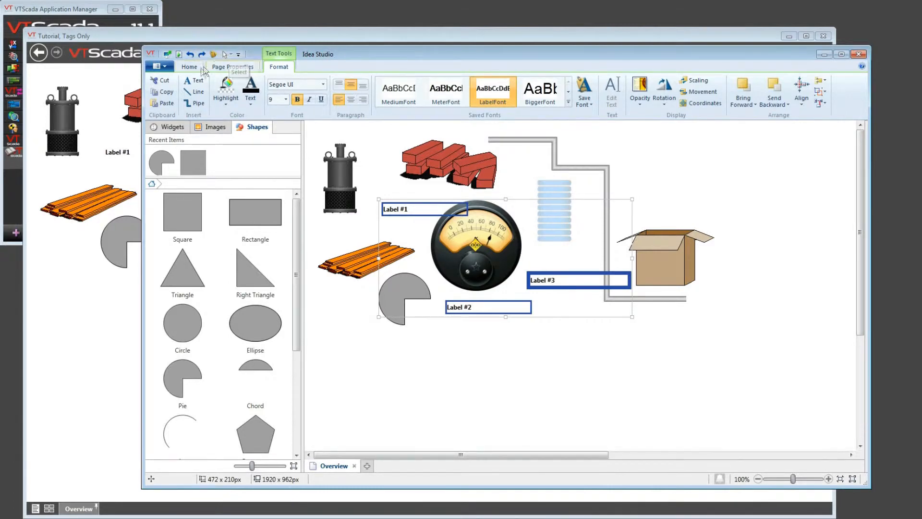
pyautogui.click(190, 66)
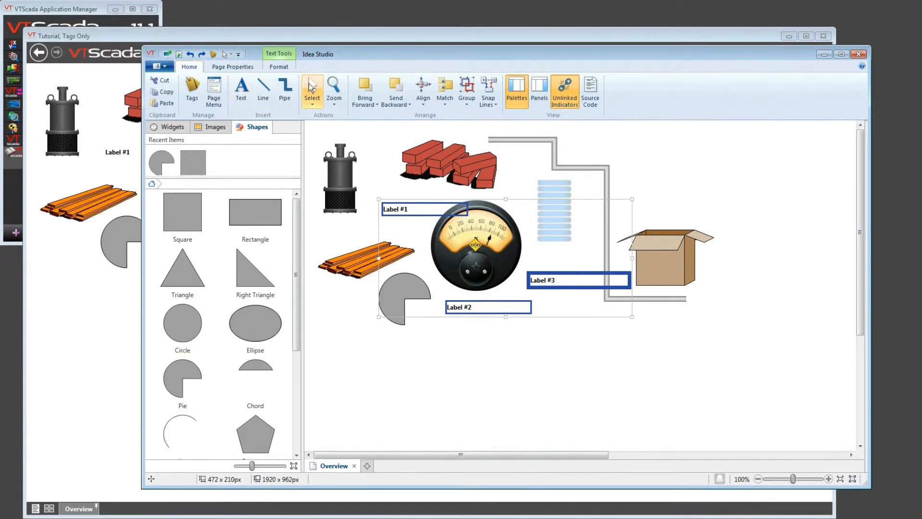
pyautogui.moveTo(311, 91)
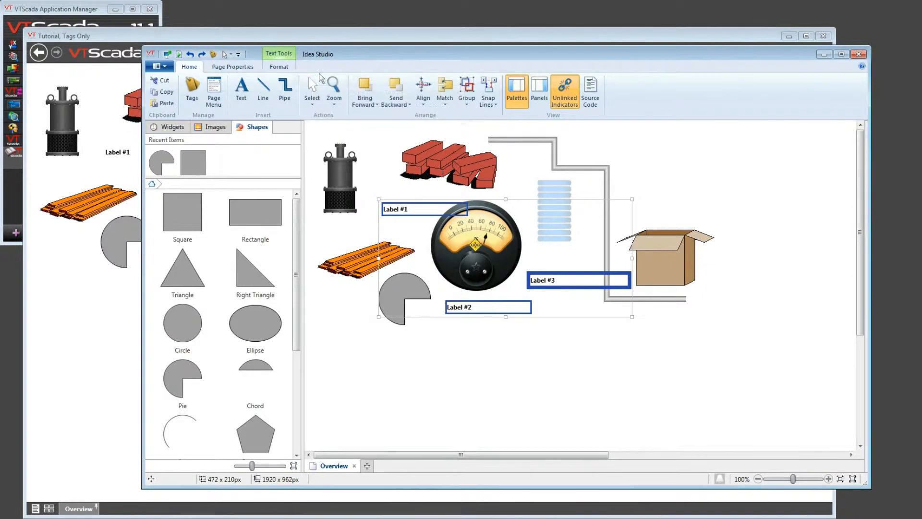
pyautogui.moveTo(227, 53)
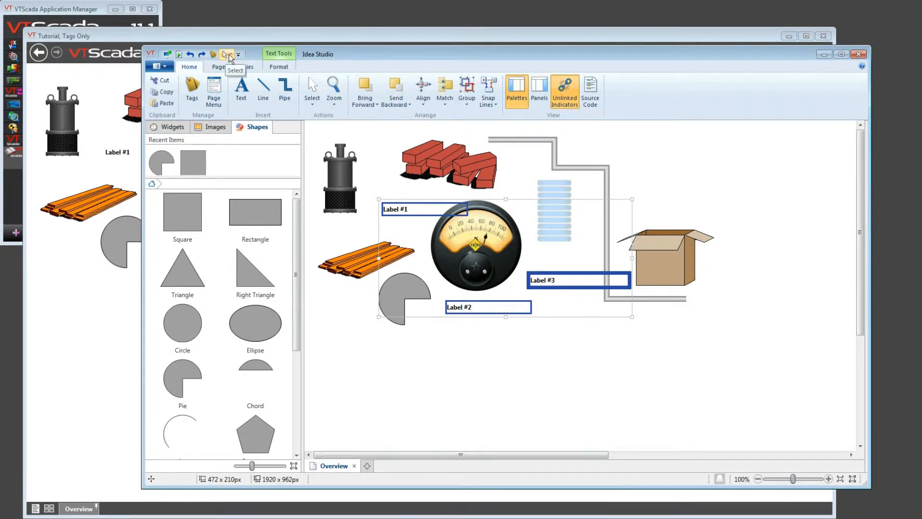
pyautogui.click(227, 54)
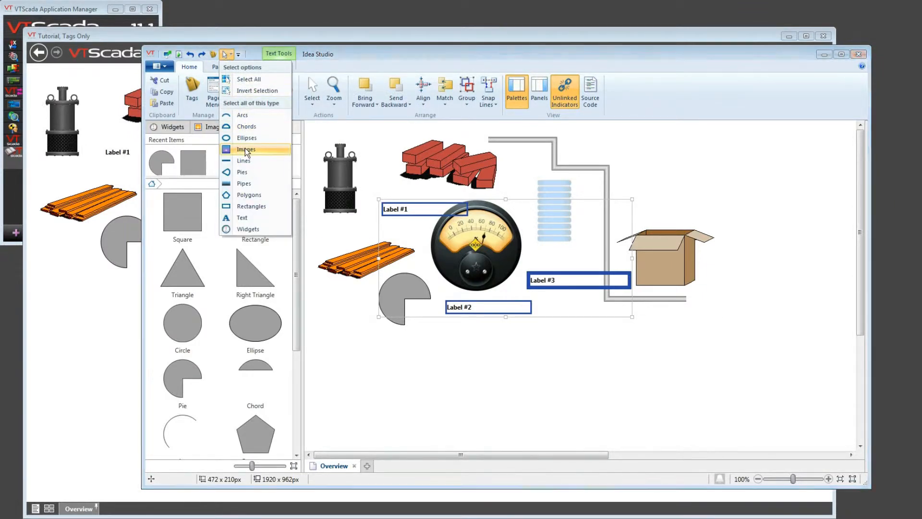
pyautogui.click(246, 149)
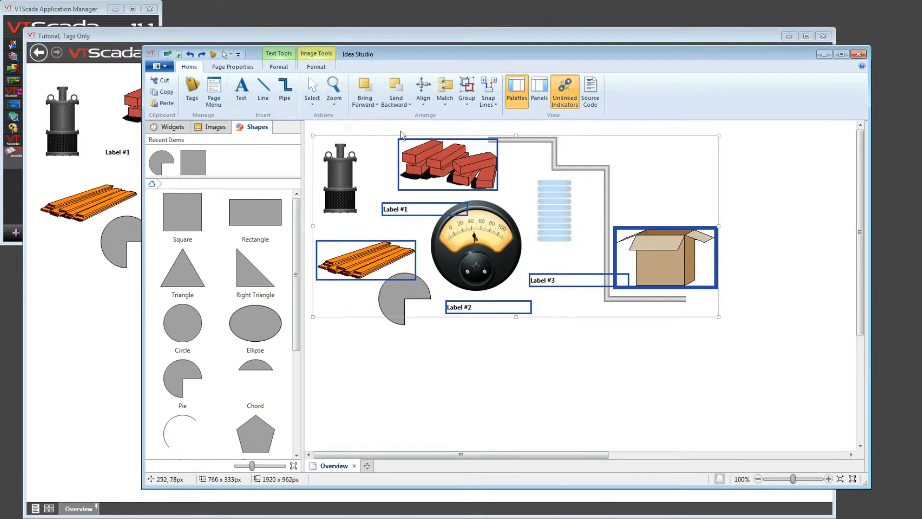
pyautogui.click(320, 129)
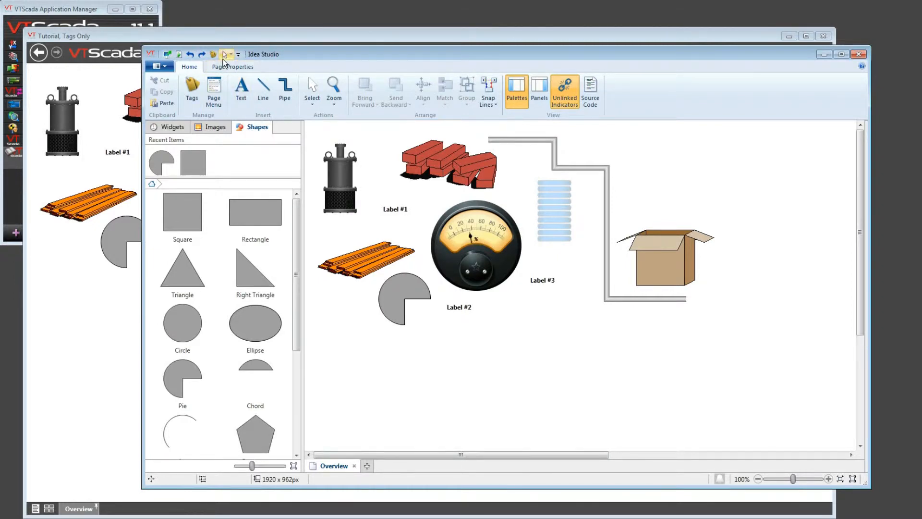
# Place a Right Triangle from the Shapes palette and snap it flush beside the square
pyautogui.click(227, 54)
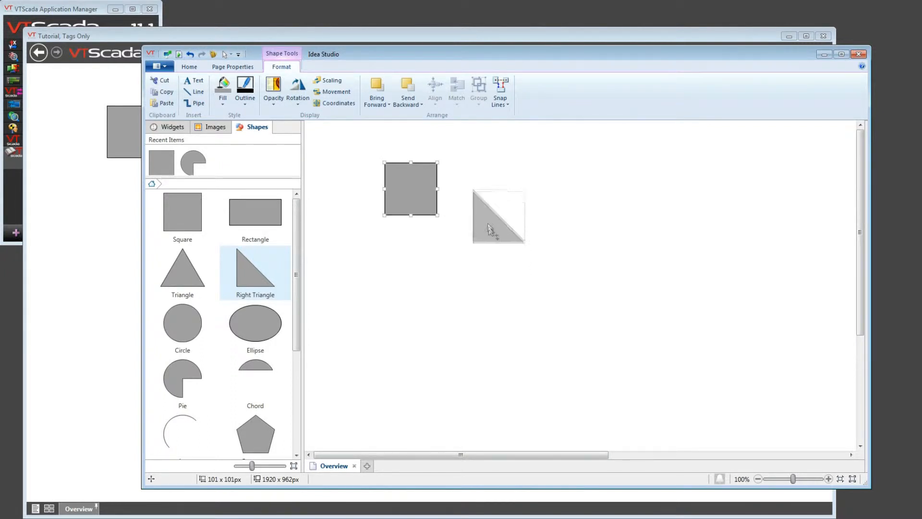
pyautogui.moveTo(496, 229); pyautogui.dragTo(496, 188)
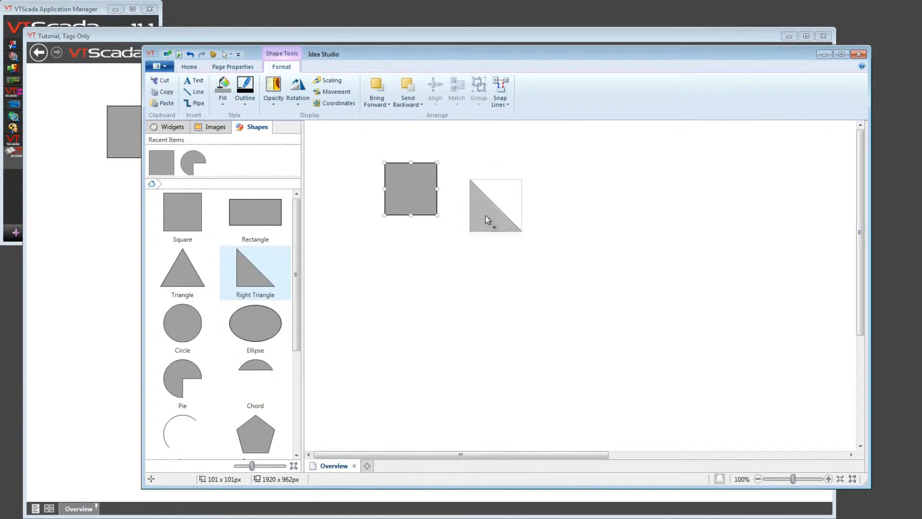
pyautogui.moveTo(496, 205); pyautogui.dragTo(495, 241)
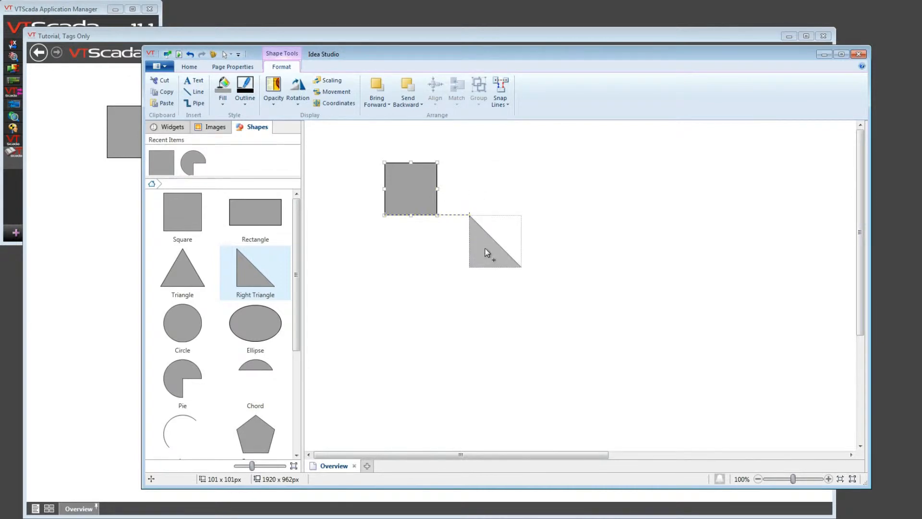
pyautogui.moveTo(494, 241); pyautogui.dragTo(449, 288)
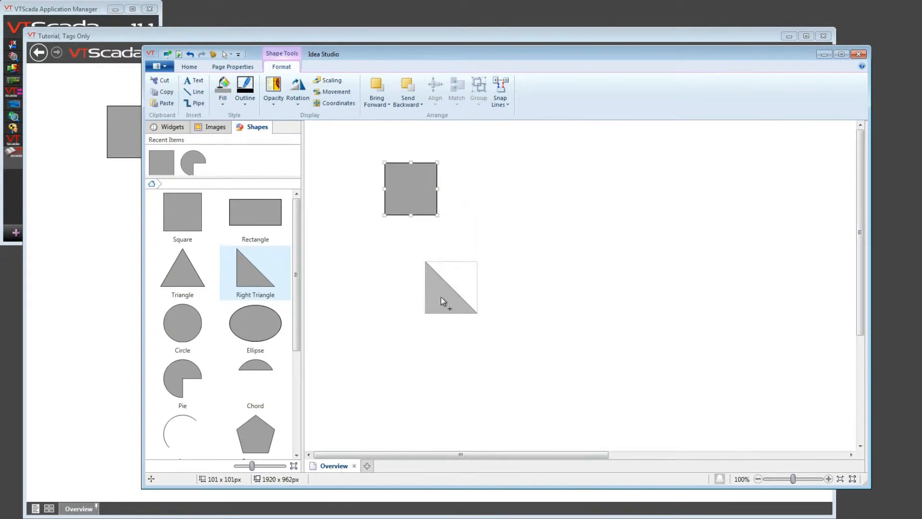
pyautogui.moveTo(450, 288); pyautogui.dragTo(410, 278)
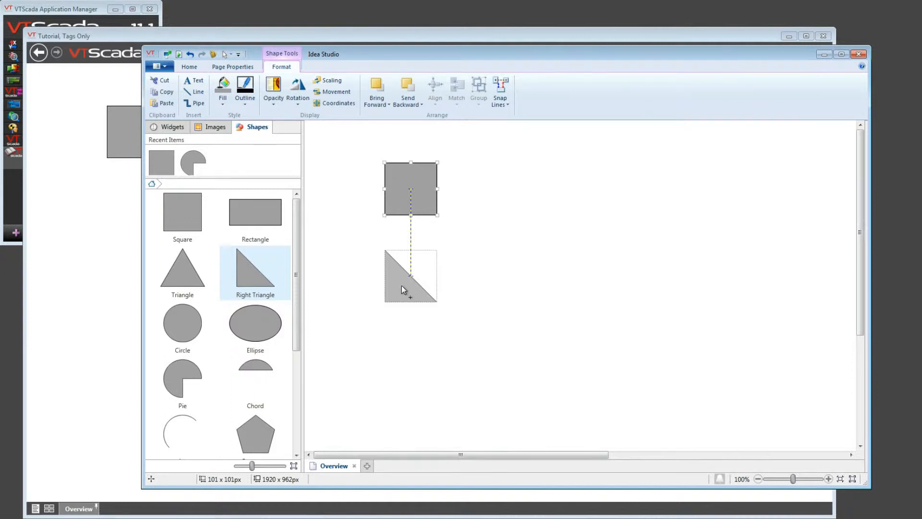
pyautogui.moveTo(410, 277); pyautogui.dragTo(507, 268)
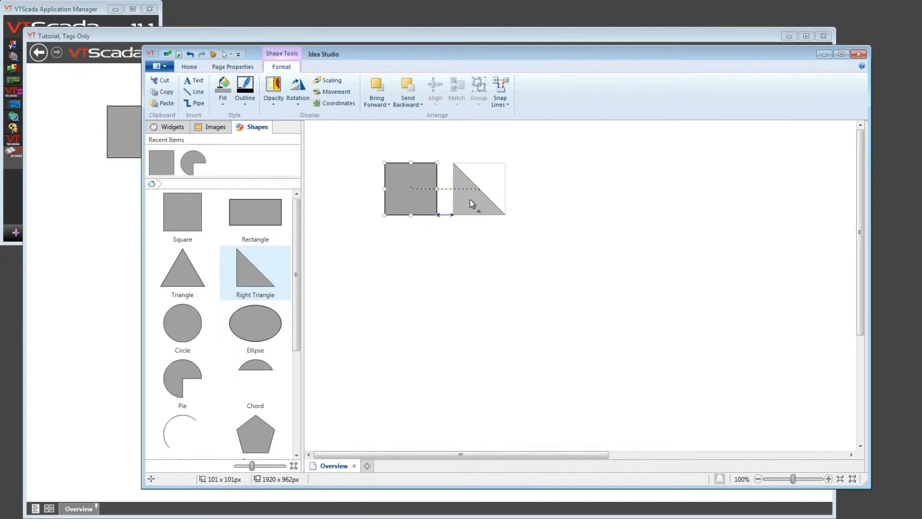
pyautogui.click(499, 89)
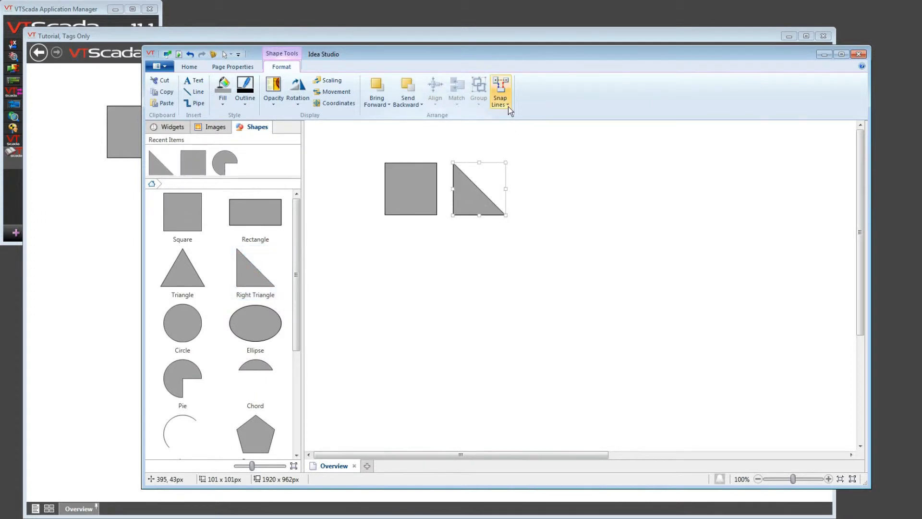
pyautogui.moveTo(500, 92)
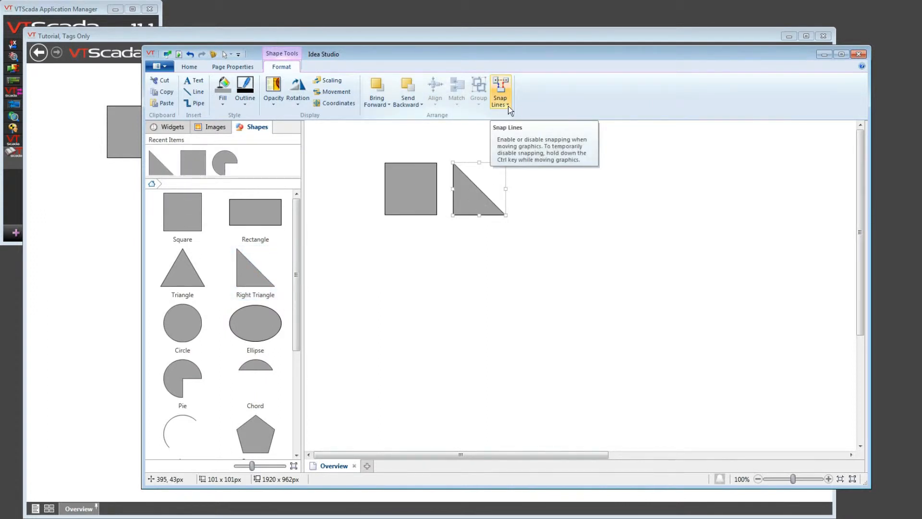
pyautogui.click(499, 91)
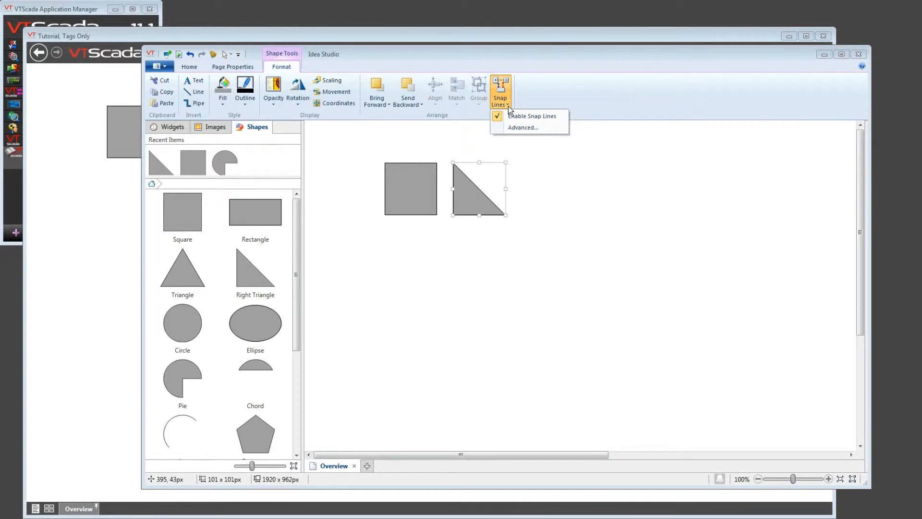
pyautogui.click(522, 127)
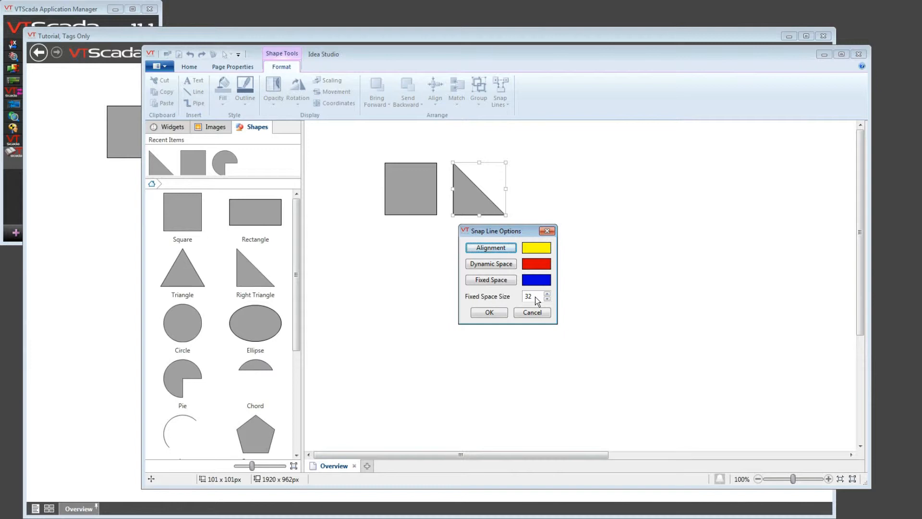
pyautogui.moveTo(516, 304)
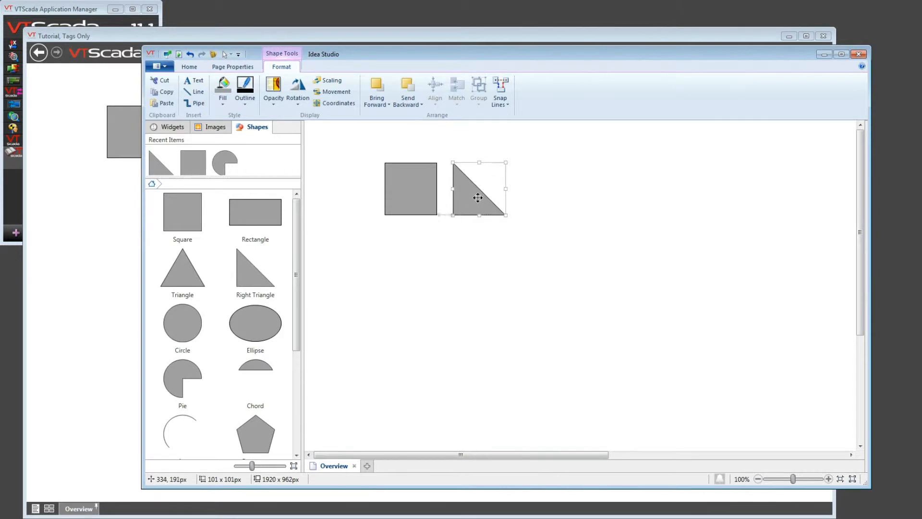
# Nudge the right triangle away from the square and place a Triangle further right
pyautogui.moveTo(479, 197); pyautogui.dragTo(499, 188)
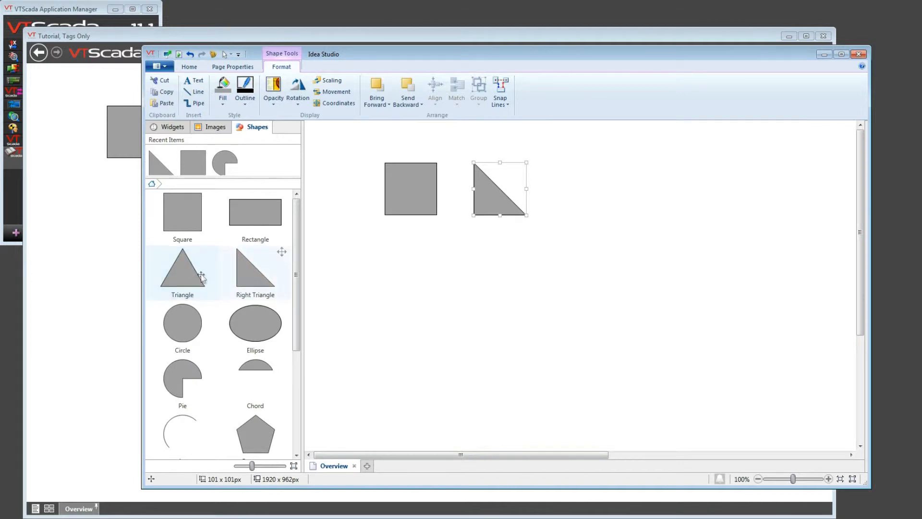
pyautogui.moveTo(471, 205)
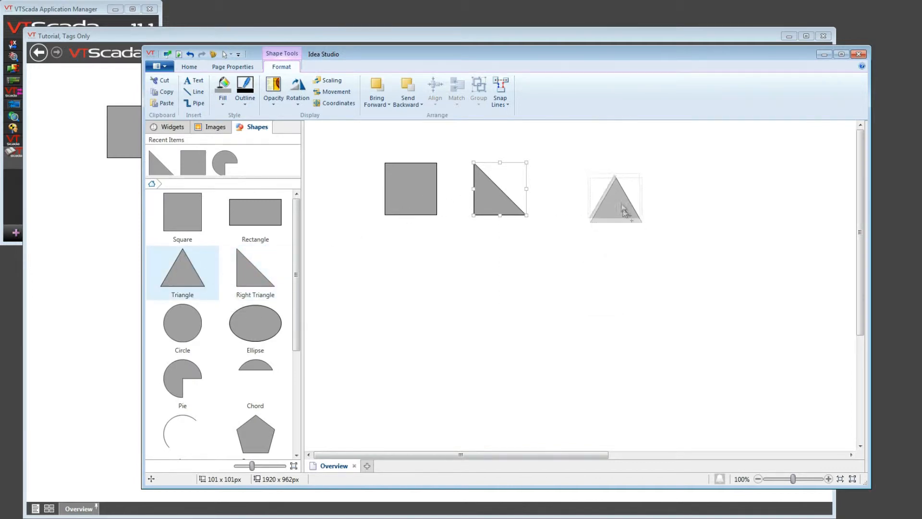
pyautogui.moveTo(616, 198); pyautogui.dragTo(587, 190)
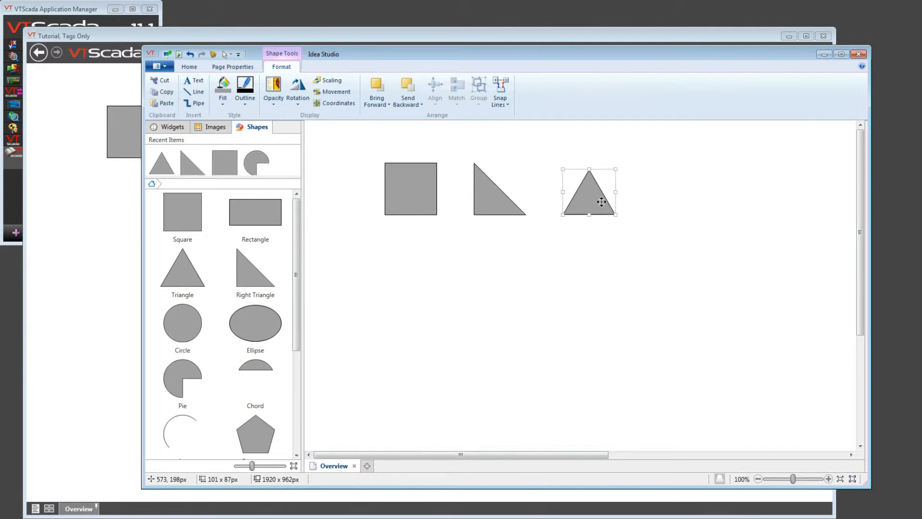
pyautogui.moveTo(601, 201)
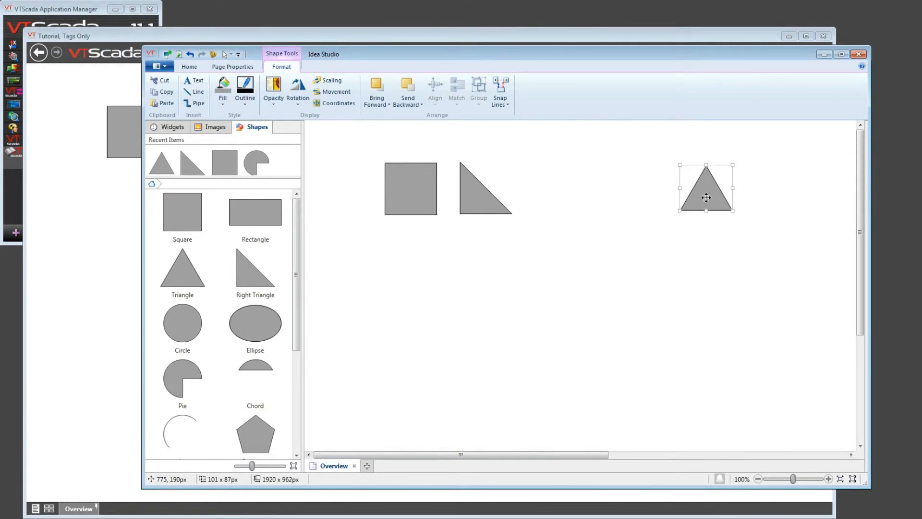
pyautogui.moveTo(344, 138)
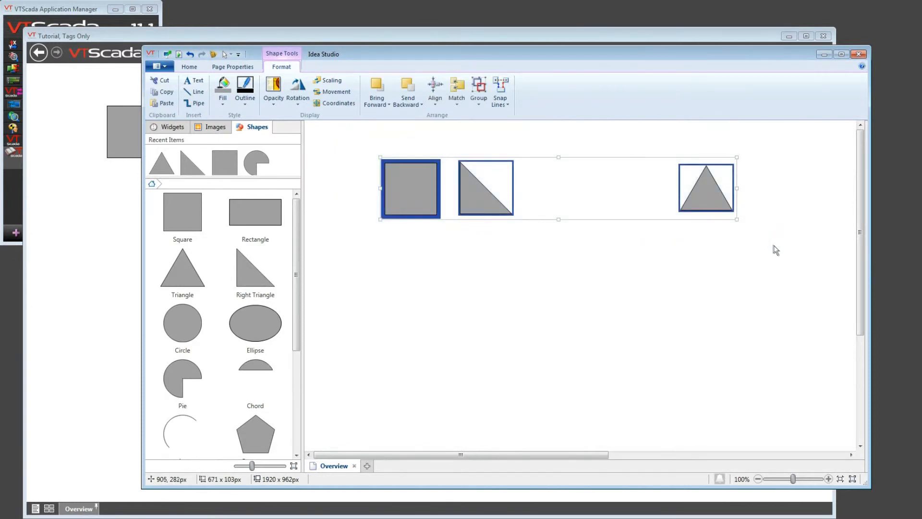
pyautogui.moveTo(435, 88)
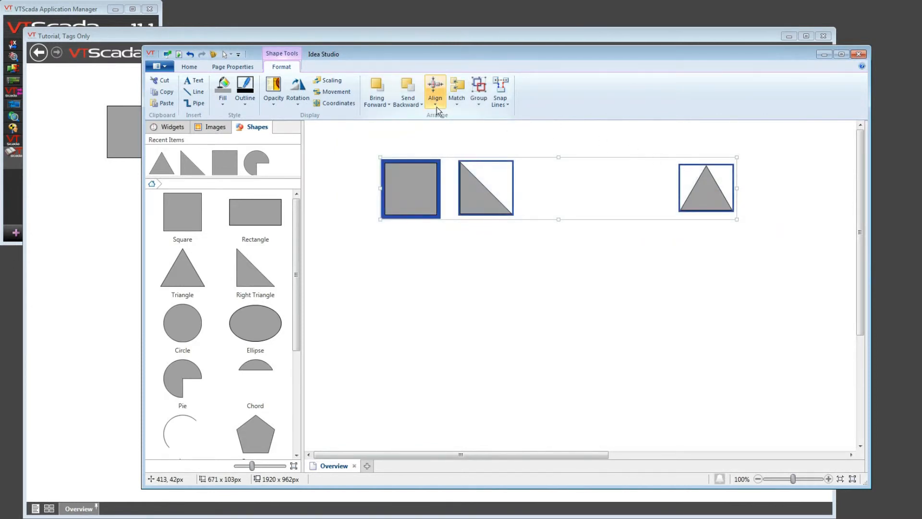
# Distribute the three selected shapes horizontally, then drag the right triangle lower
pyautogui.click(435, 89)
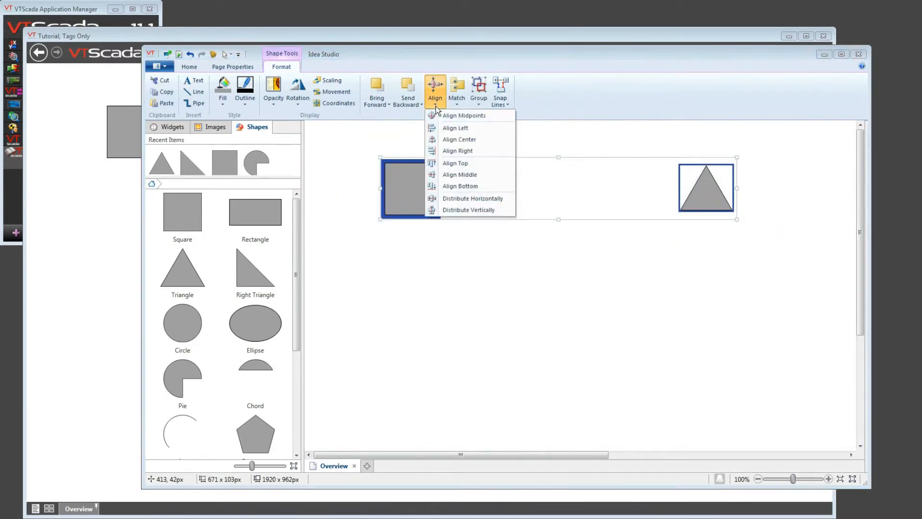
pyautogui.moveTo(470, 198)
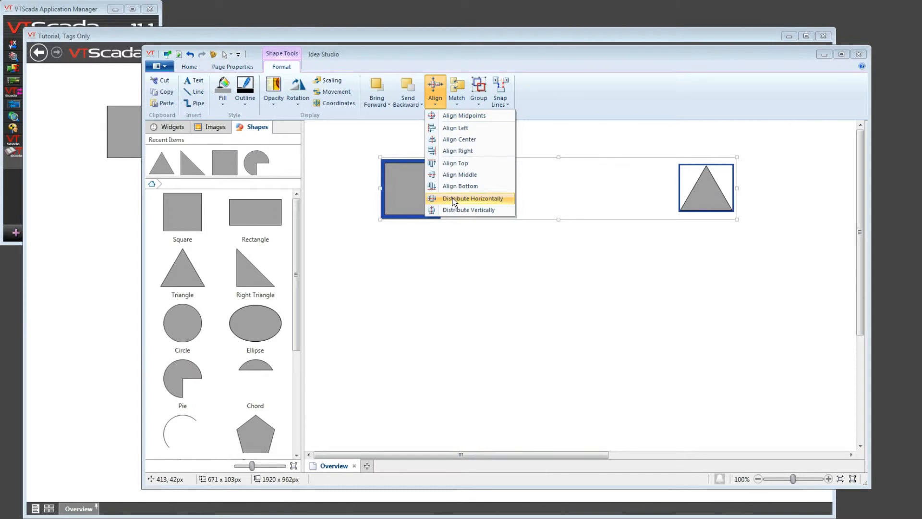
pyautogui.click(471, 197)
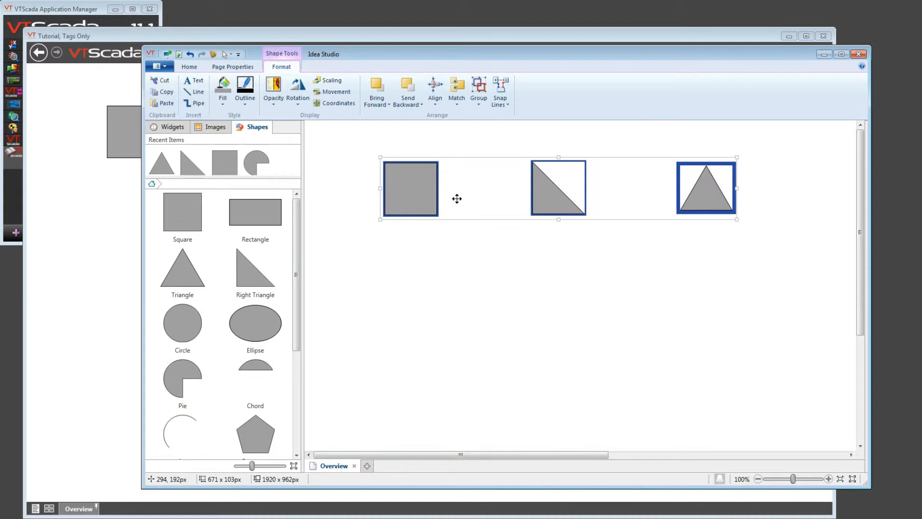
pyautogui.moveTo(667, 228)
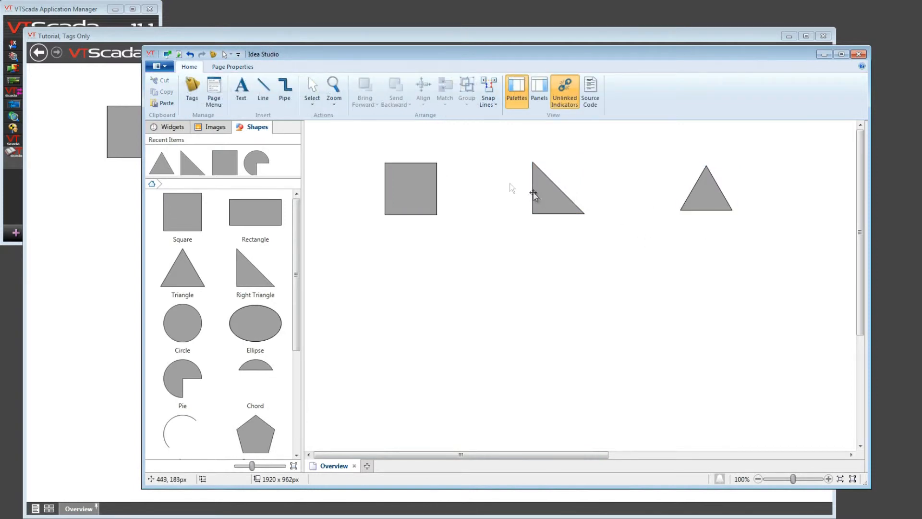
pyautogui.moveTo(556, 188); pyautogui.dragTo(524, 247)
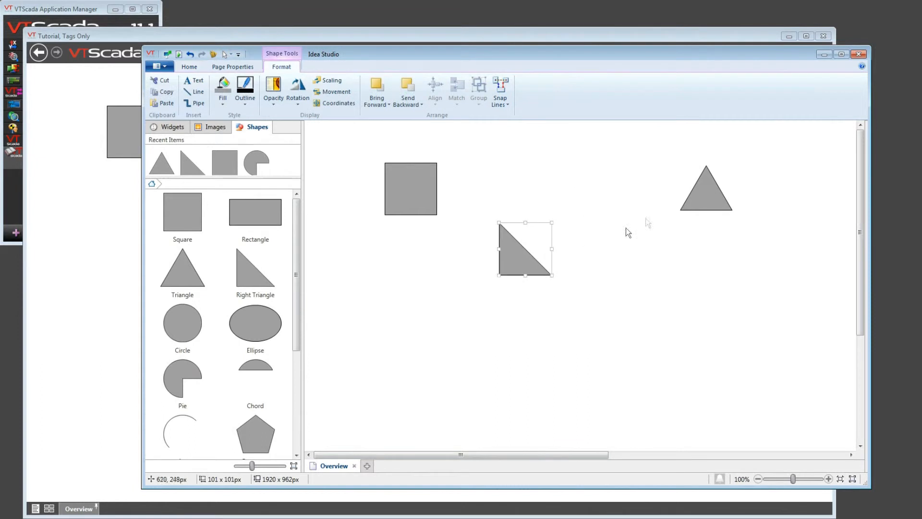
# Select all three shapes and apply Align Middle so they sit in one row
pyautogui.moveTo(706, 188); pyautogui.dragTo(617, 194)
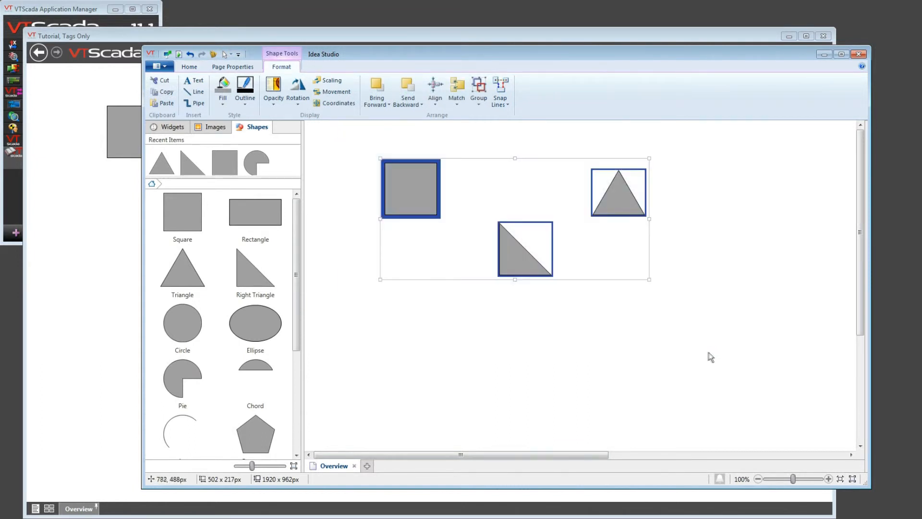
pyautogui.click(435, 88)
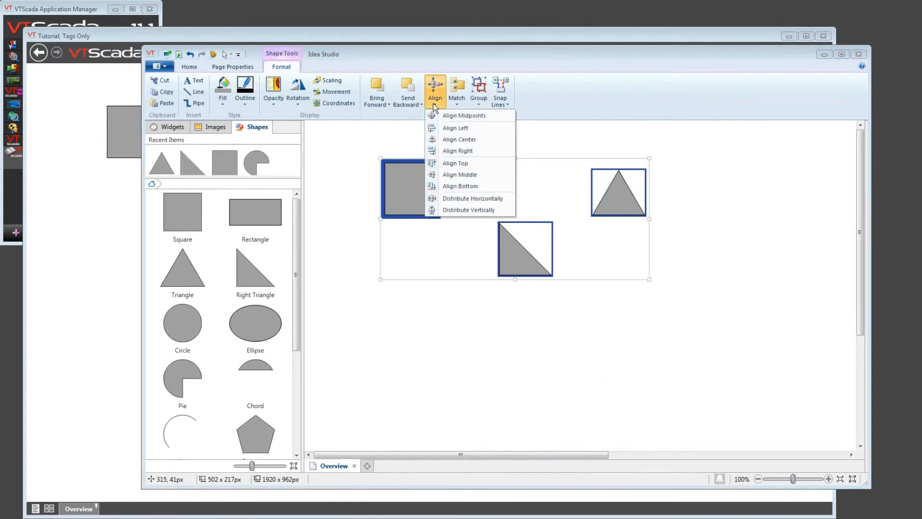
pyautogui.moveTo(459, 139)
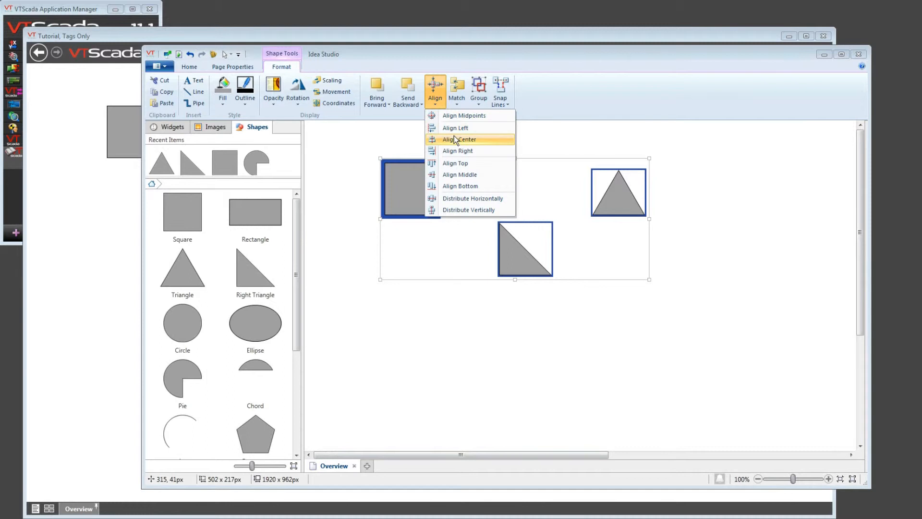
pyautogui.moveTo(460, 186)
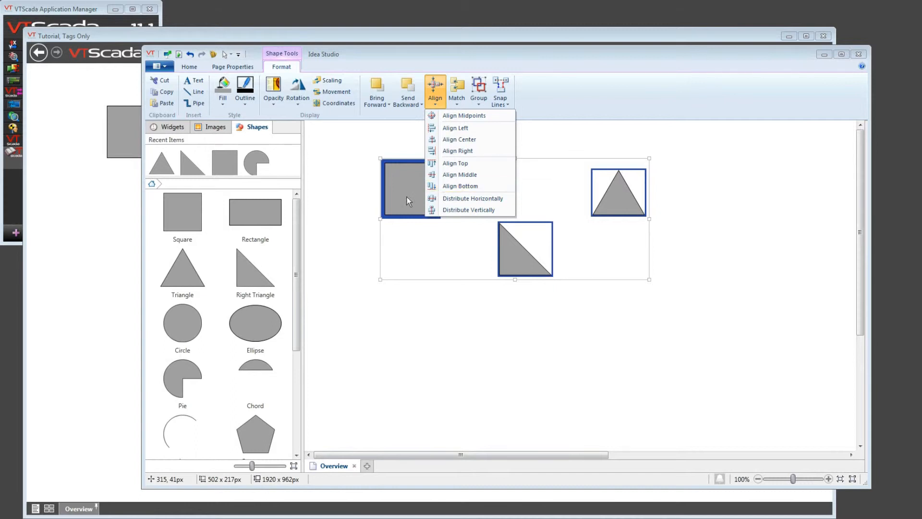
pyautogui.moveTo(382, 195)
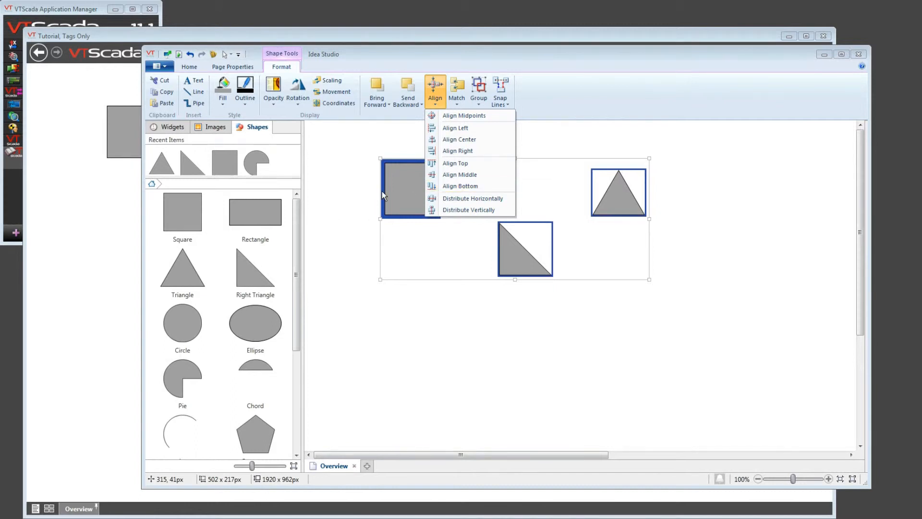
pyautogui.moveTo(363, 181)
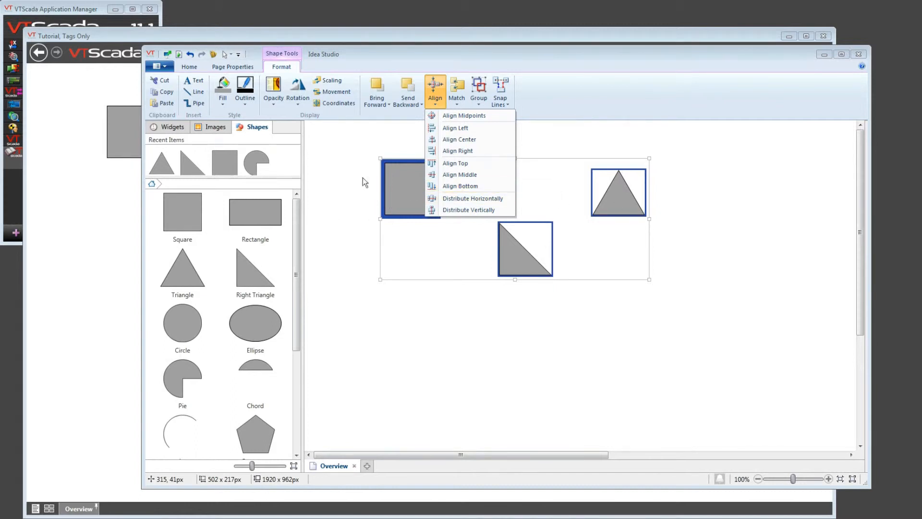
pyautogui.moveTo(381, 181)
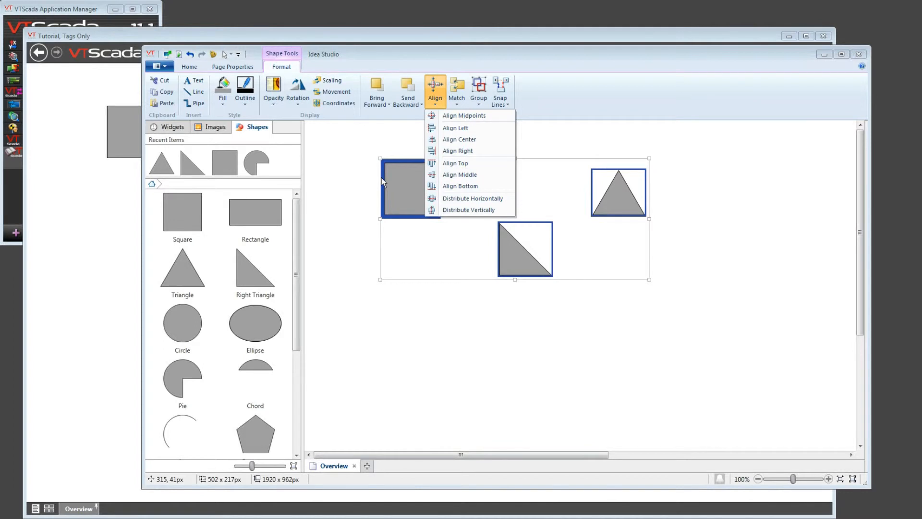
pyautogui.moveTo(459, 174)
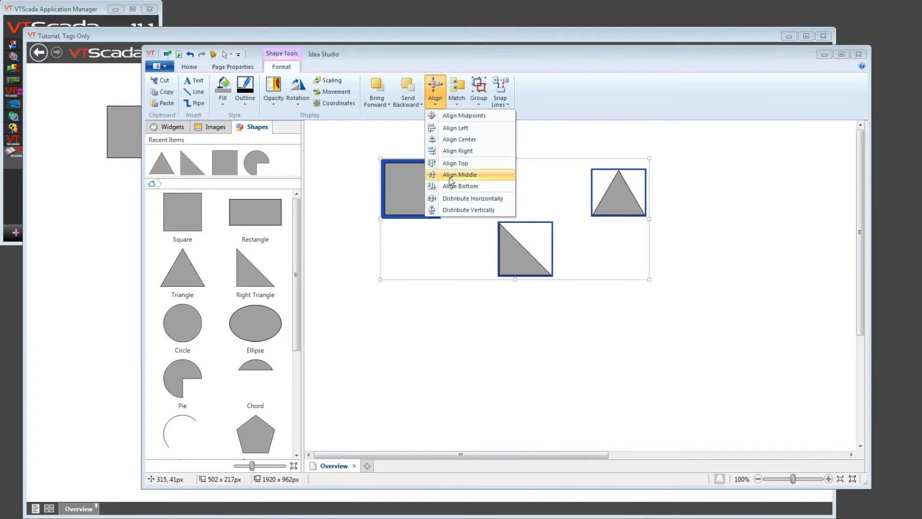
pyautogui.moveTo(516, 277)
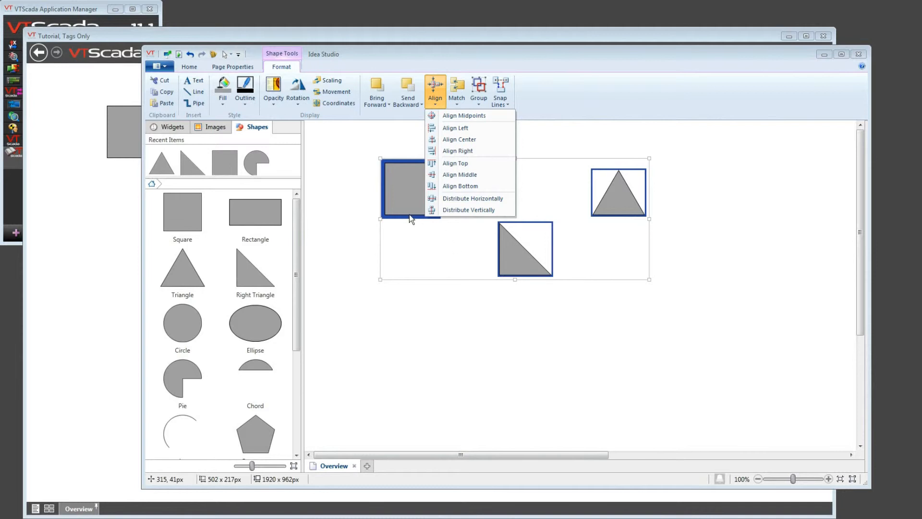
pyautogui.click(460, 174)
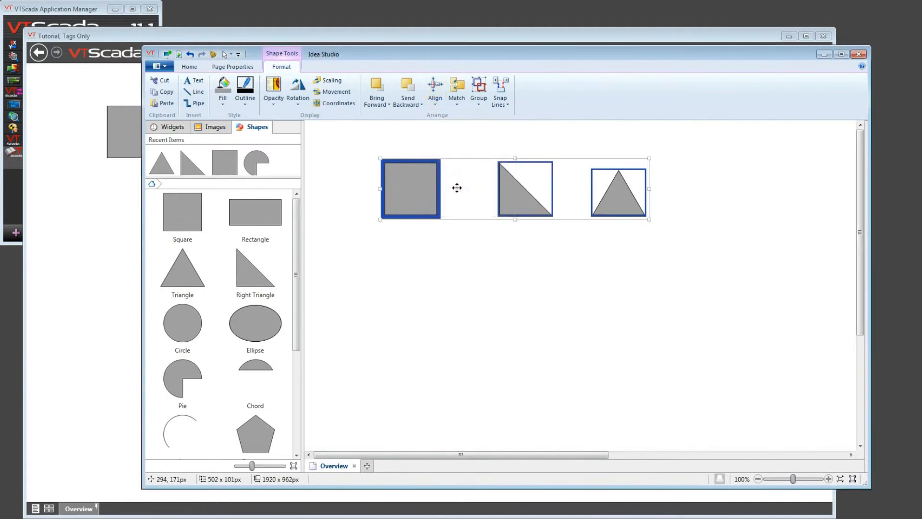
pyautogui.moveTo(458, 187)
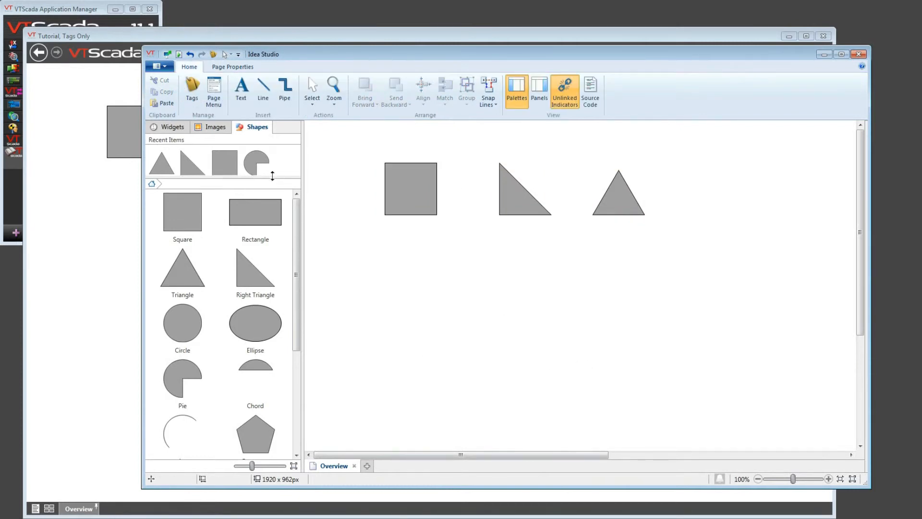
# Select all three shapes with the right triangle as reference and align them level with it
pyautogui.moveTo(370, 153); pyautogui.dragTo(659, 283)
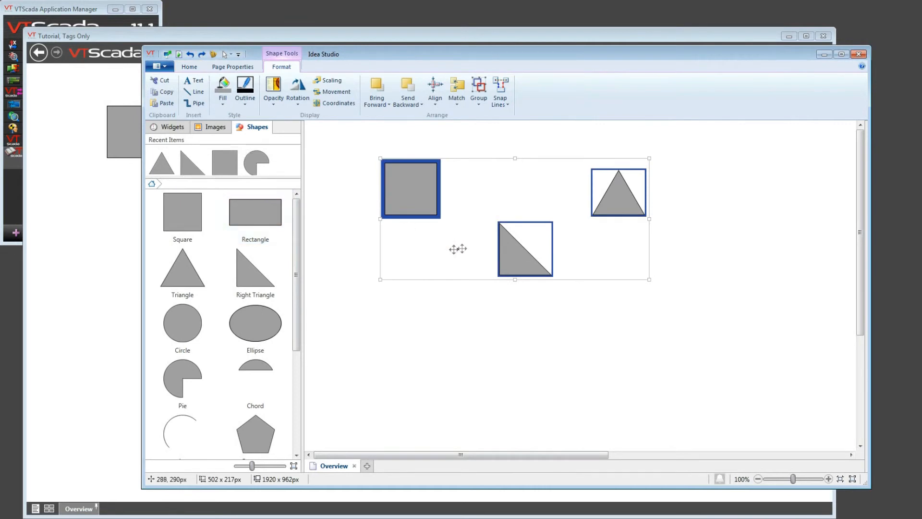
pyautogui.moveTo(510, 254)
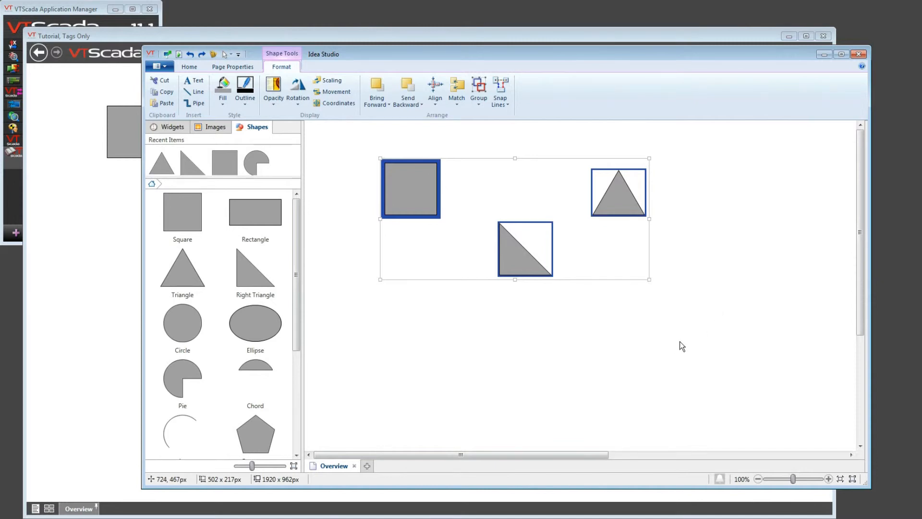
pyautogui.moveTo(524, 249); pyautogui.dragTo(525, 249)
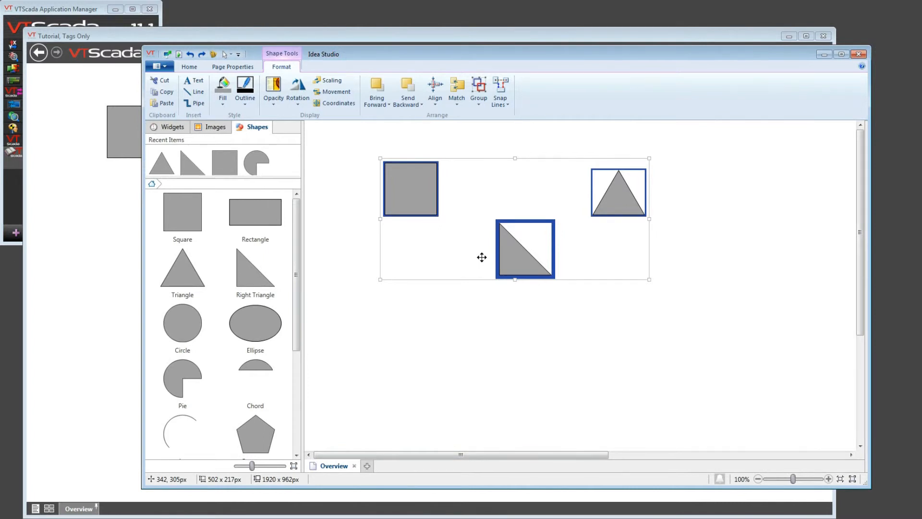
pyautogui.click(435, 88)
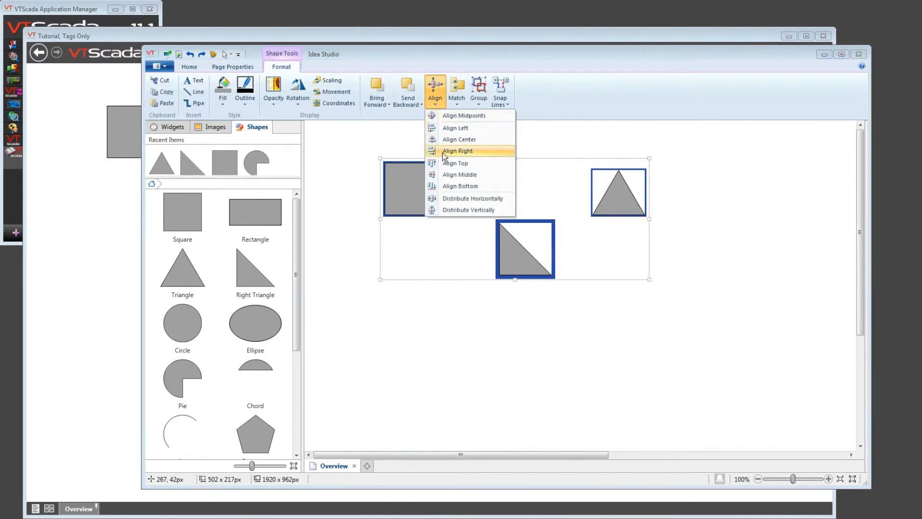
pyautogui.click(455, 163)
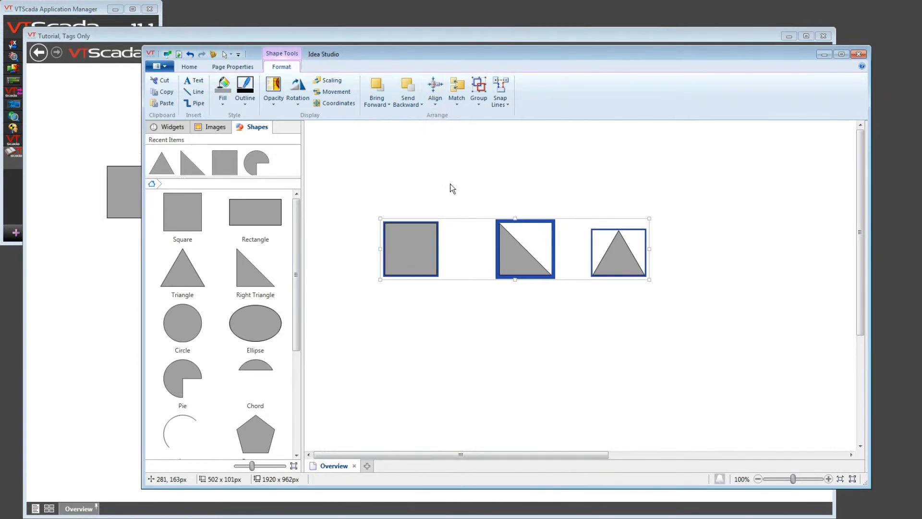
pyautogui.moveTo(452, 194)
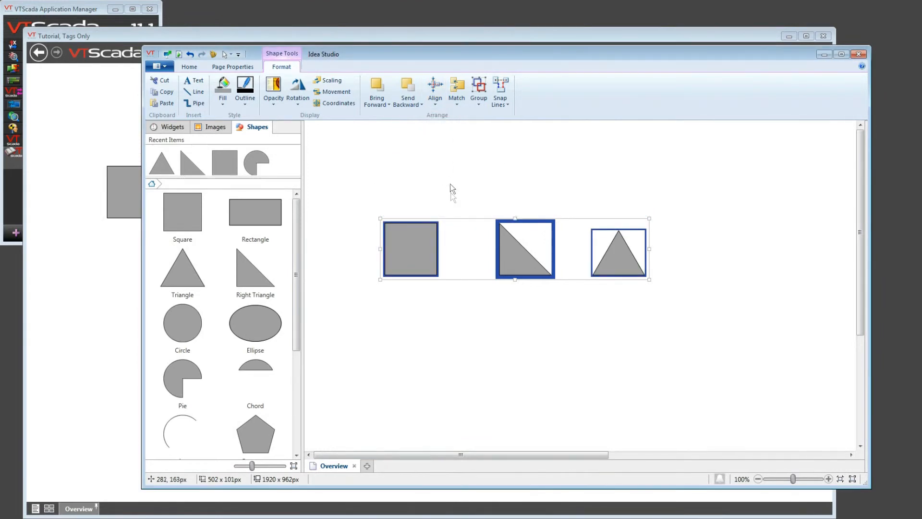
pyautogui.moveTo(446, 407)
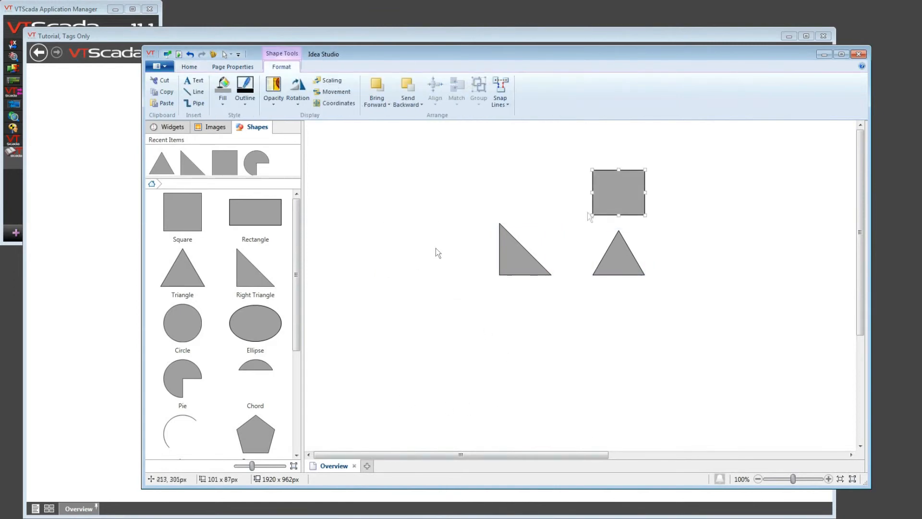
# Shrink the square to a small size using its resize handle
pyautogui.moveTo(617, 193); pyautogui.dragTo(422, 230)
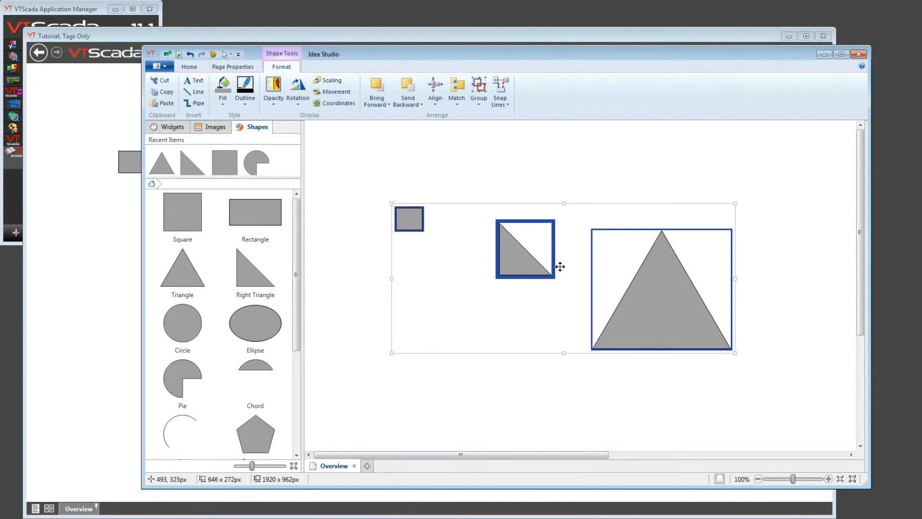
# Use Format > Match > Size so the square and triangle match the right triangle
pyautogui.click(457, 91)
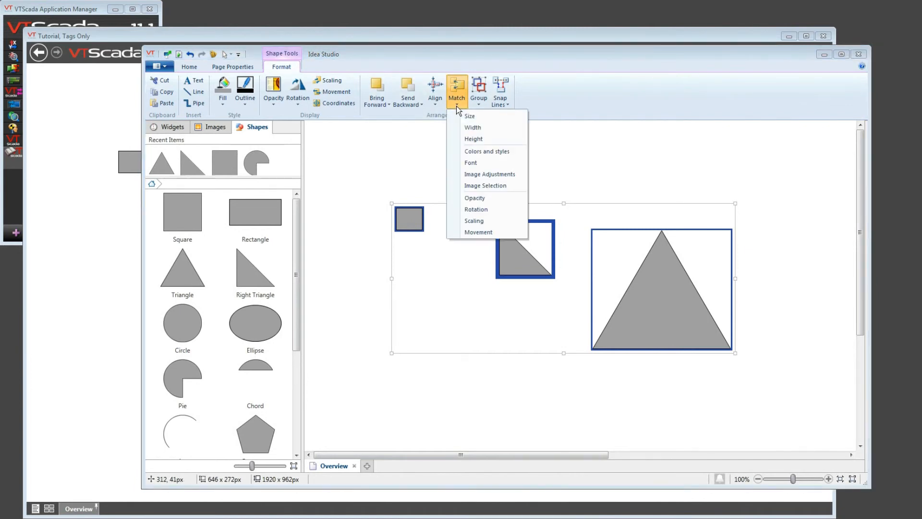
pyautogui.moveTo(469, 117)
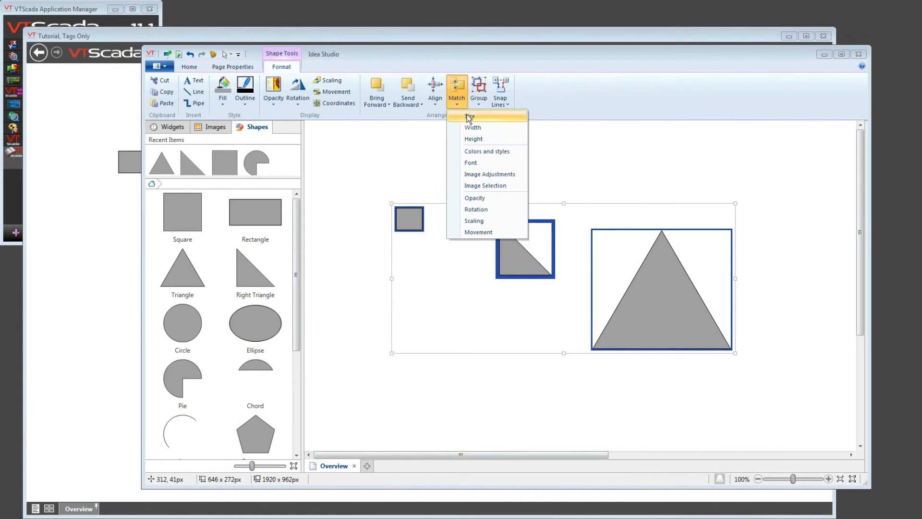
pyautogui.moveTo(475, 138)
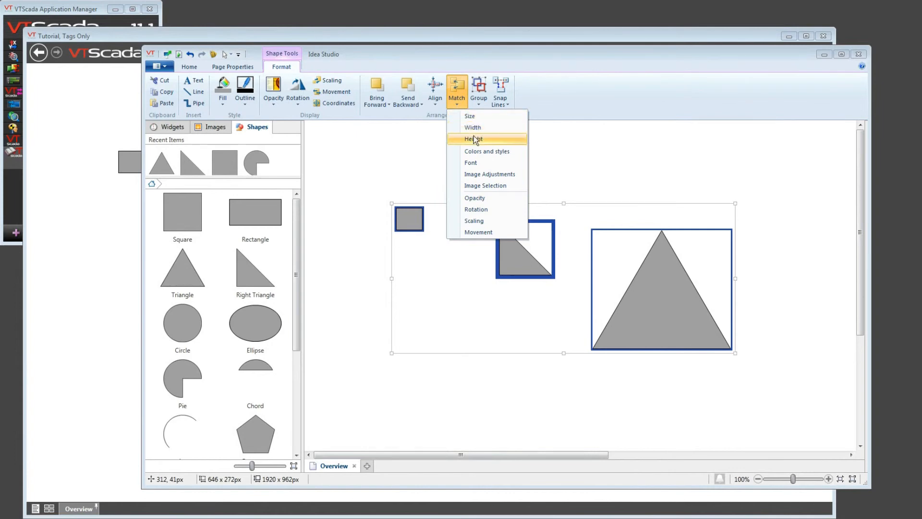
pyautogui.moveTo(478, 151)
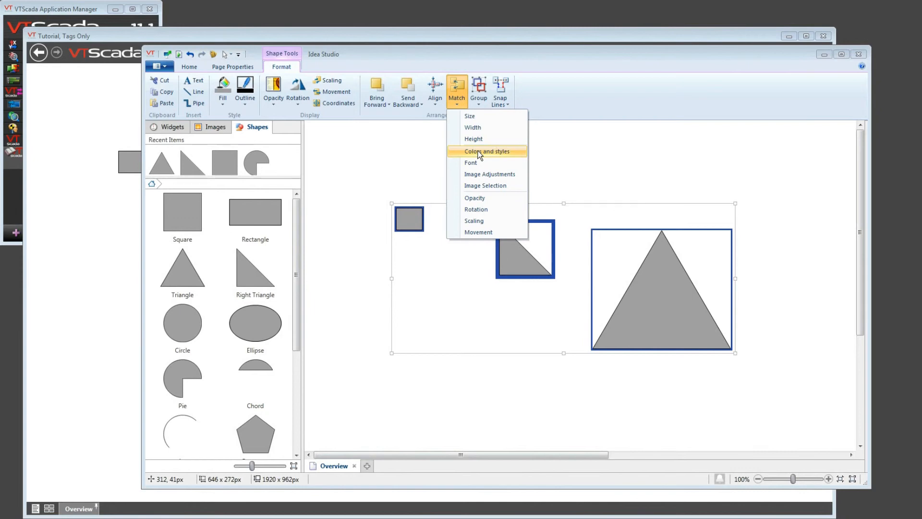
pyautogui.moveTo(471, 162)
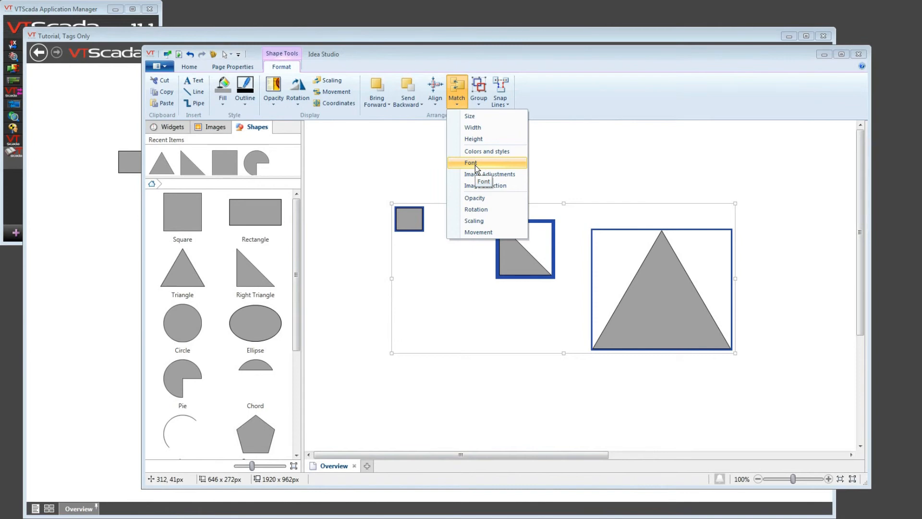
pyautogui.moveTo(470, 116)
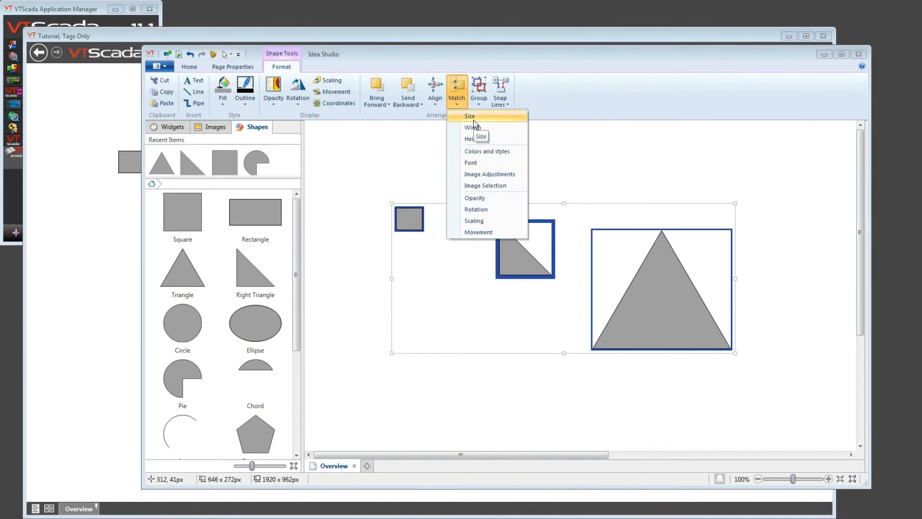
pyautogui.click(469, 117)
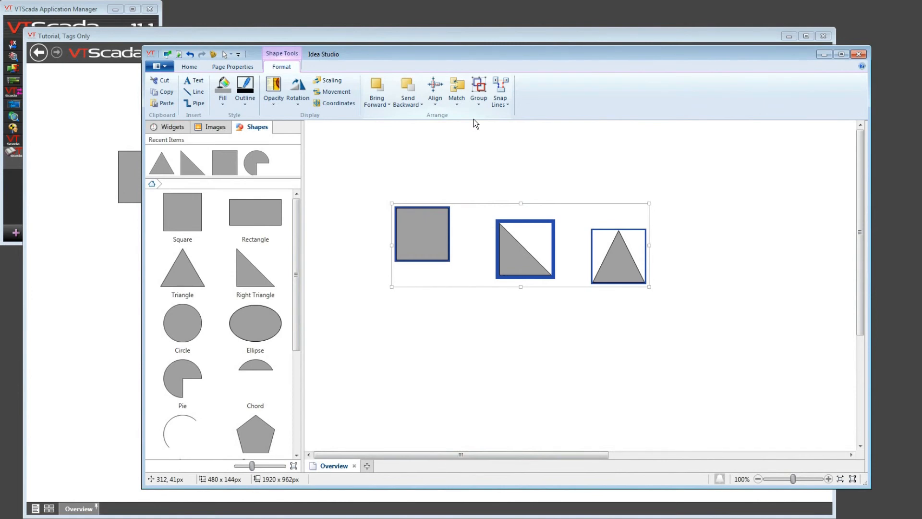
pyautogui.moveTo(547, 361)
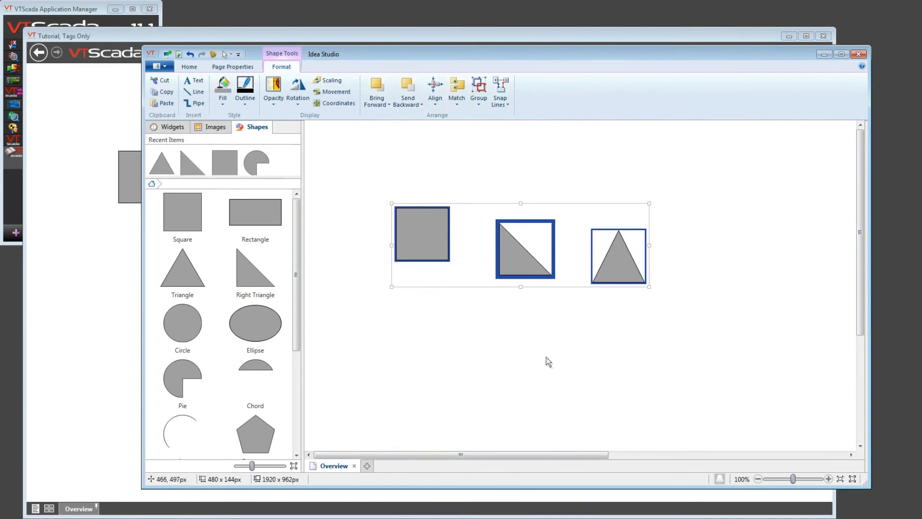
pyautogui.moveTo(599, 387)
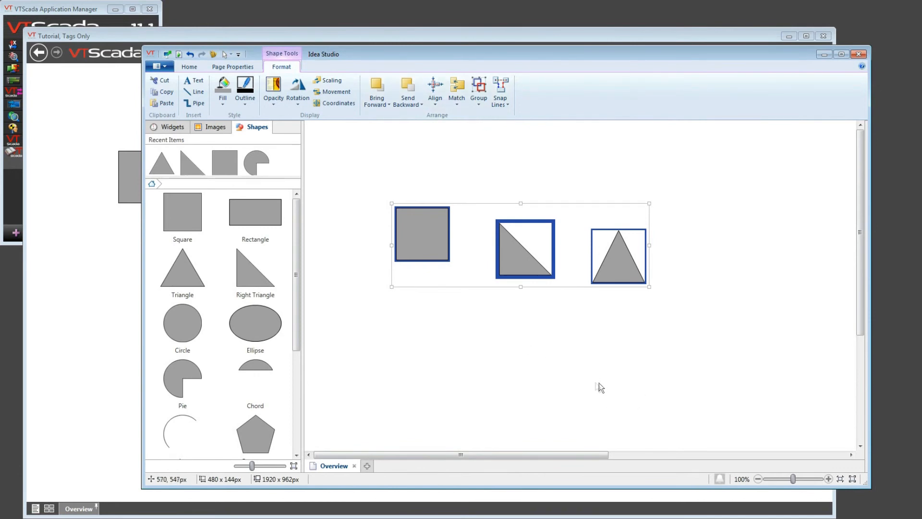
# Select the three shapes and combine them with Group > Group
pyautogui.click(524, 247)
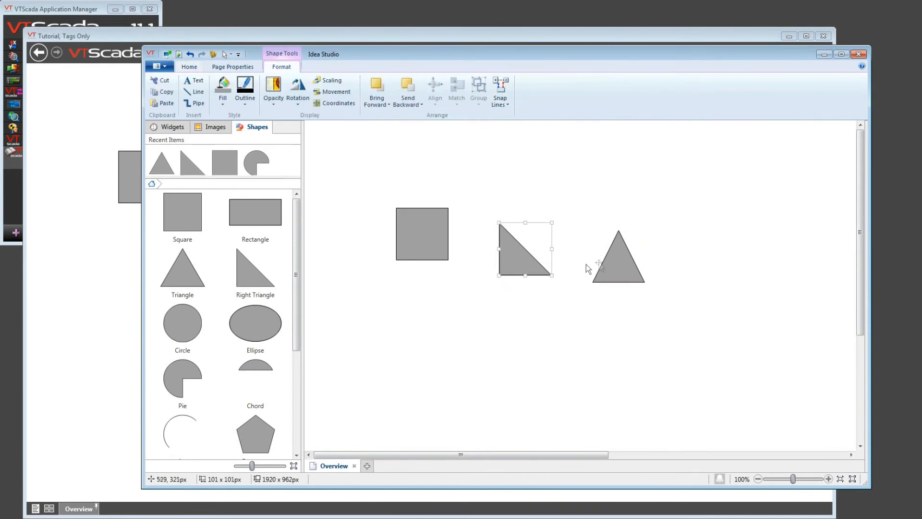
pyautogui.click(421, 233)
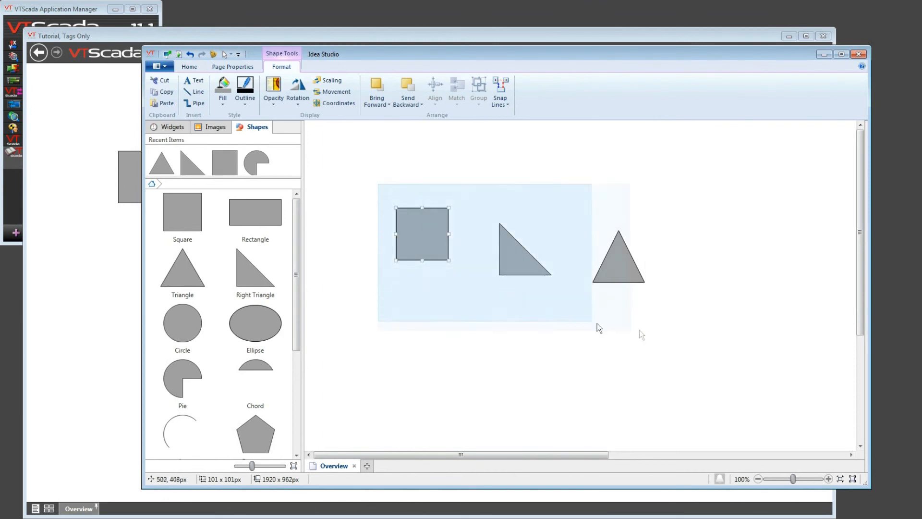
pyautogui.click(478, 89)
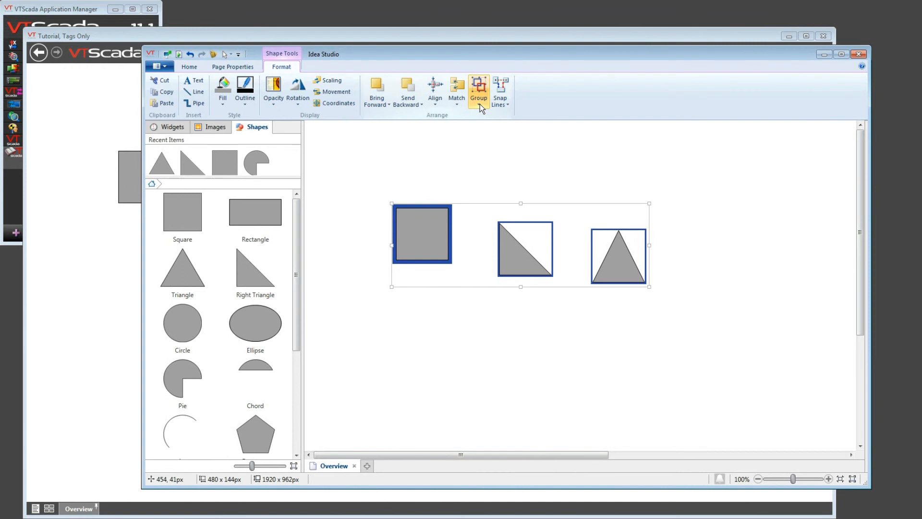
pyautogui.click(478, 91)
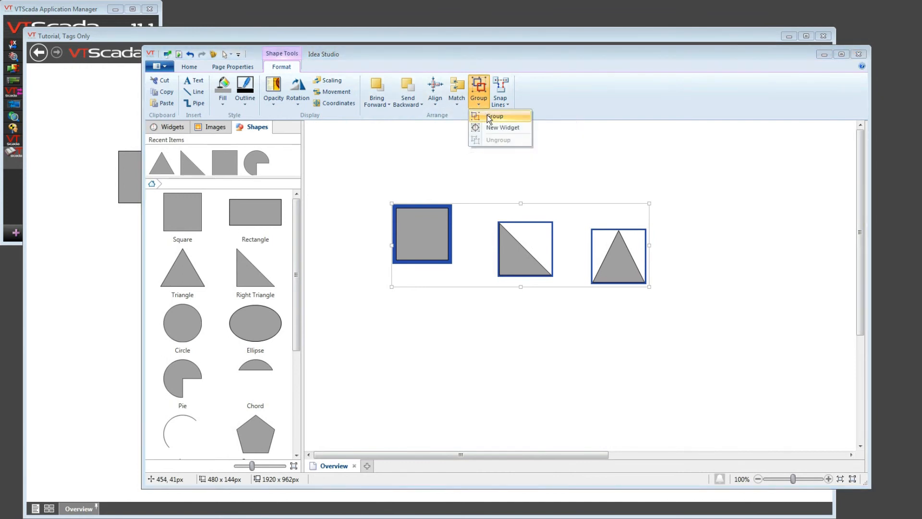
pyautogui.click(495, 116)
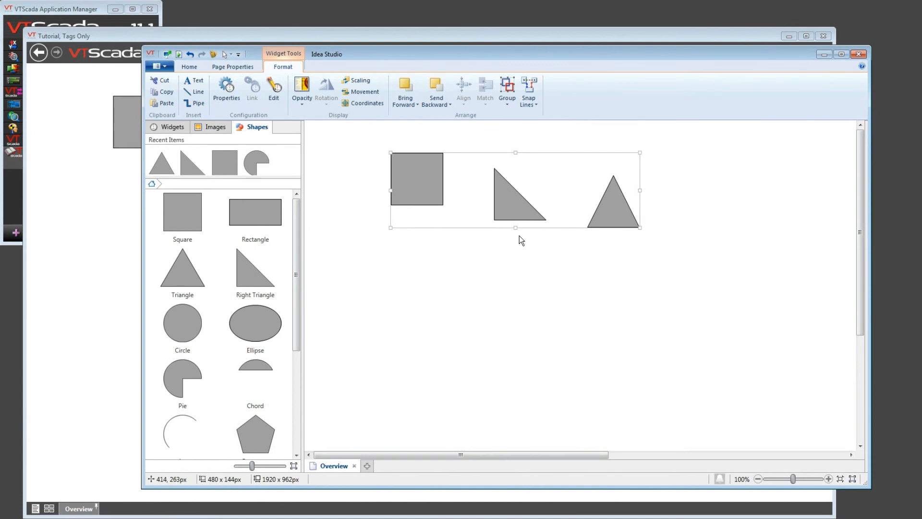
pyautogui.moveTo(519, 238)
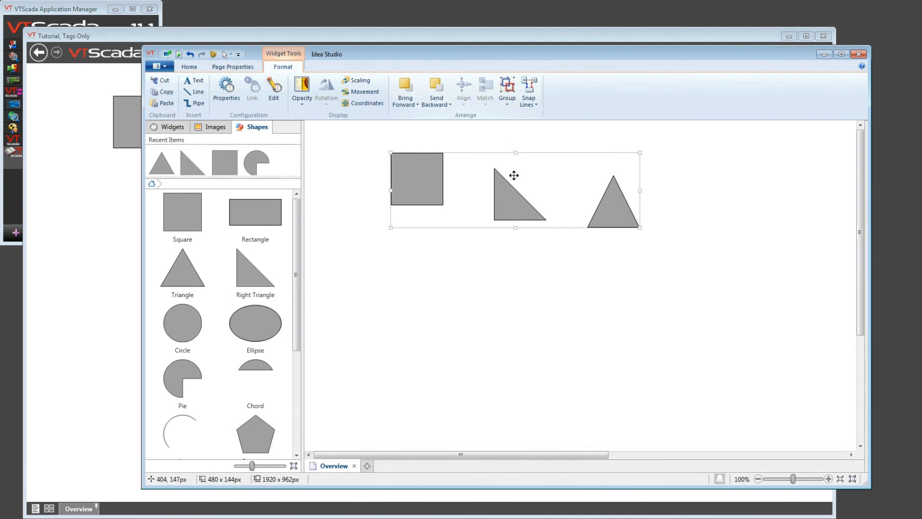
# Ungroup the grouped object back into three separate shapes from its context menu
pyautogui.rightClick(513, 175)
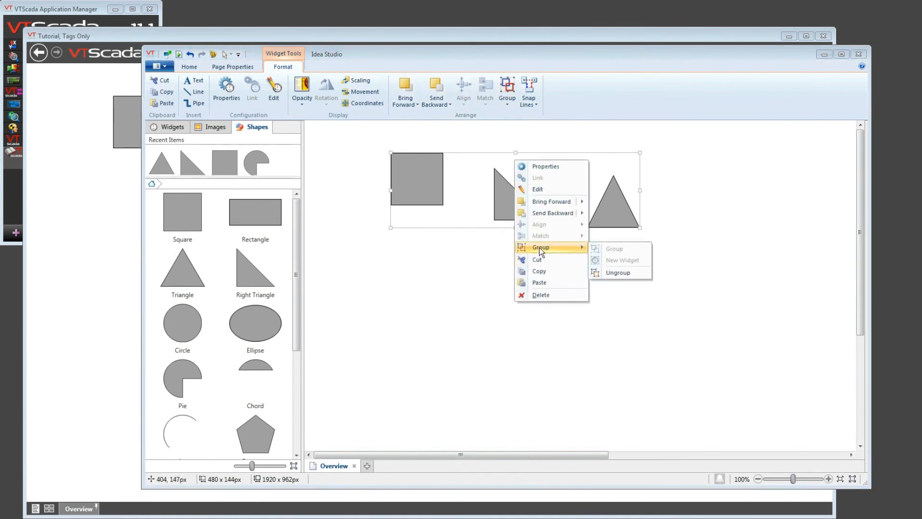
pyautogui.click(617, 272)
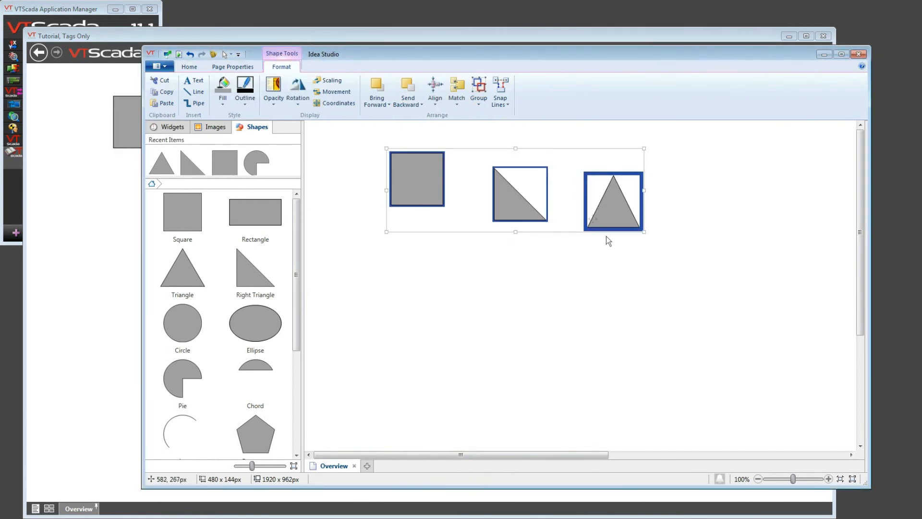